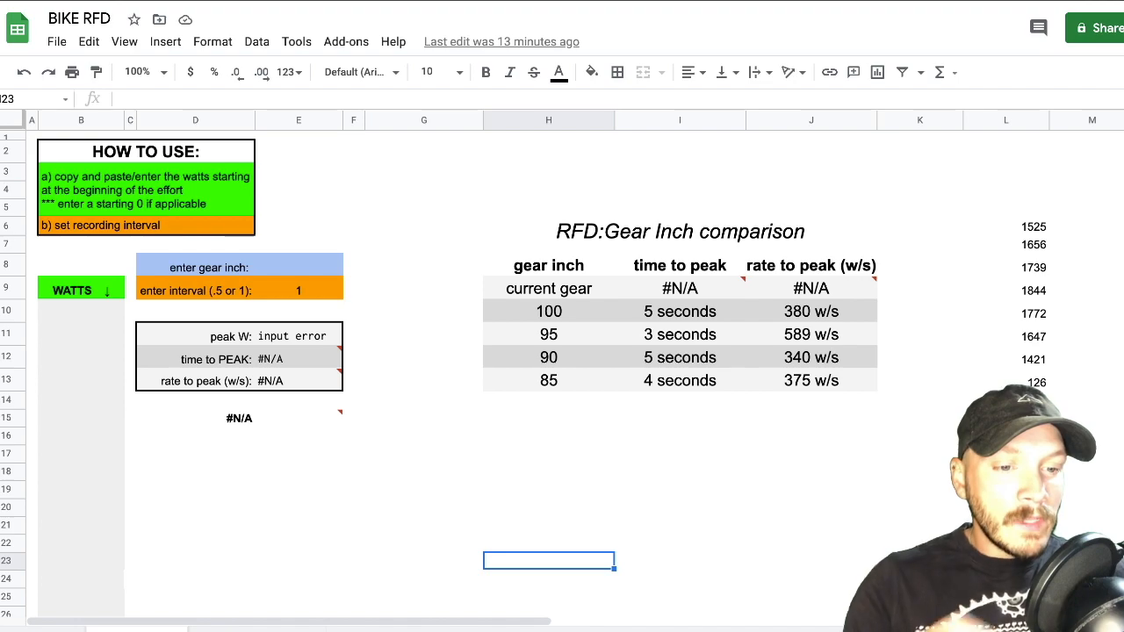
- Copy the sample watts series into the WATTS column, giving 1844 watts peak, 4 seconds and 461 w/s
{"action": "left_click", "coordinate": [1005, 226]}
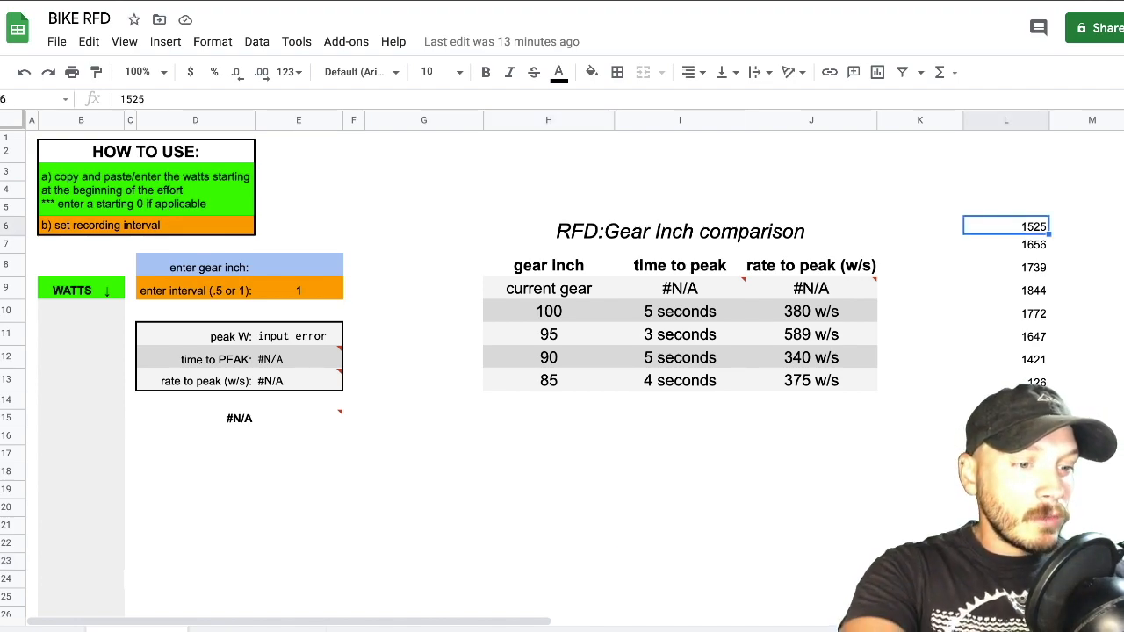
{"action": "left_click_drag", "start_coordinate": [1005, 225], "coordinate": [1005, 379]}
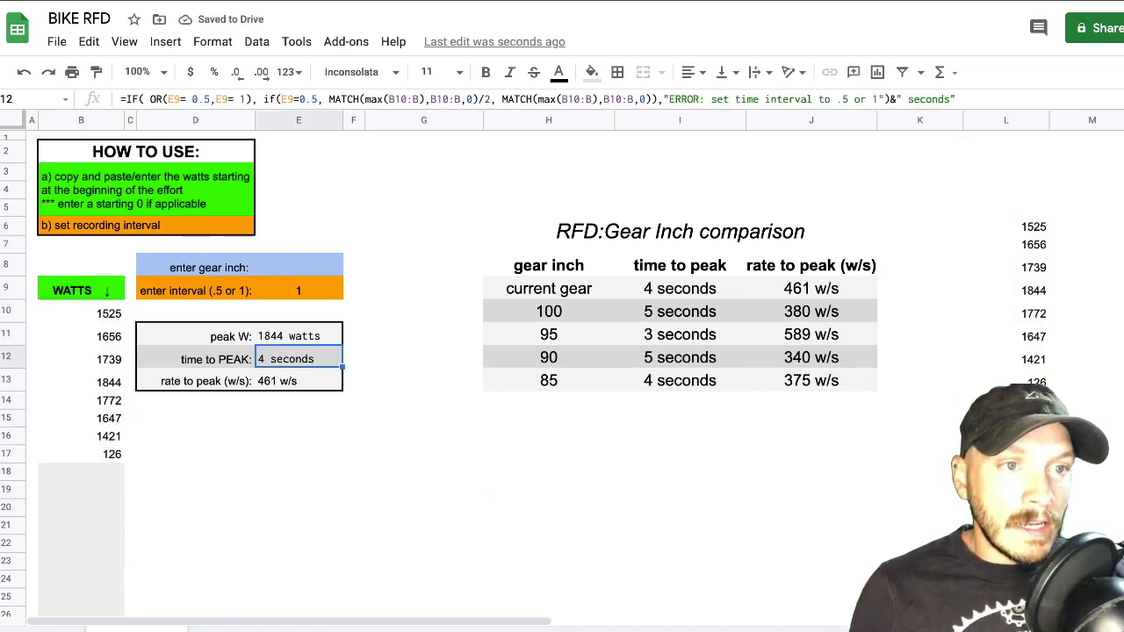
{"action": "left_click", "coordinate": [299, 335]}
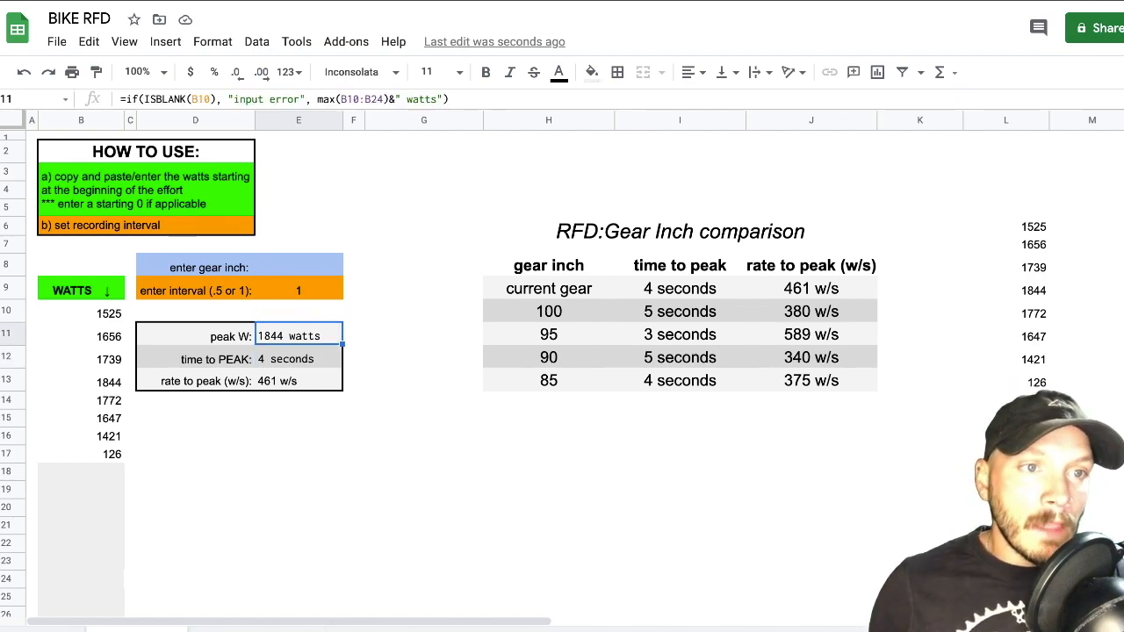
{"action": "left_click", "coordinate": [81, 312]}
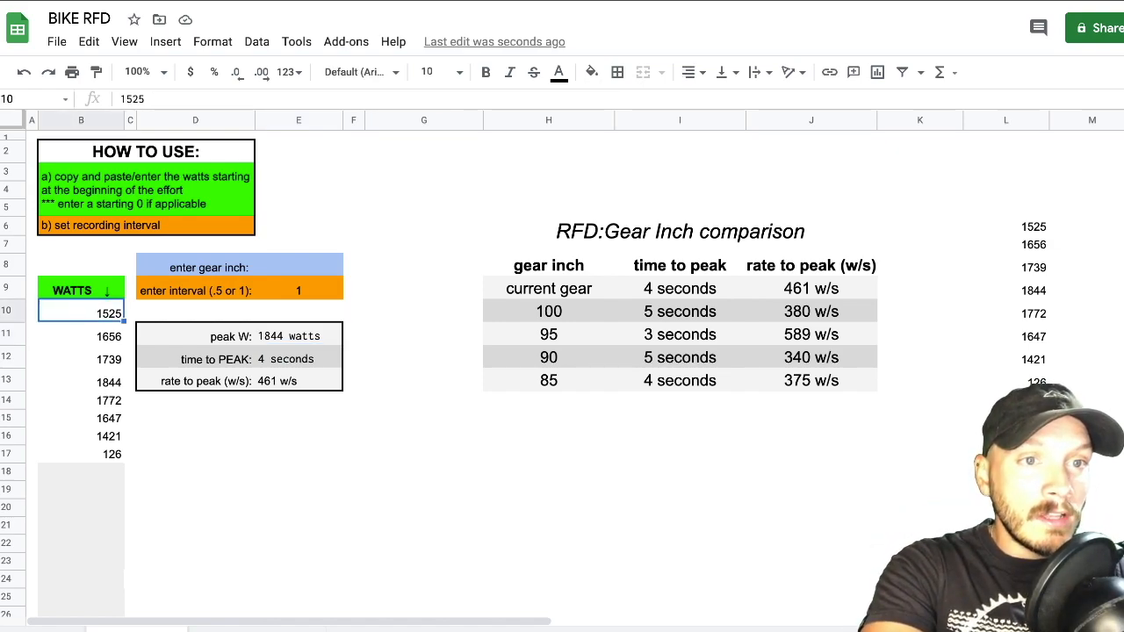
- Clear the pasted watts and re-paste the series below a starting 0, giving 5 seconds and 368.8 w/s
{"action": "key", "text": "Delete"}
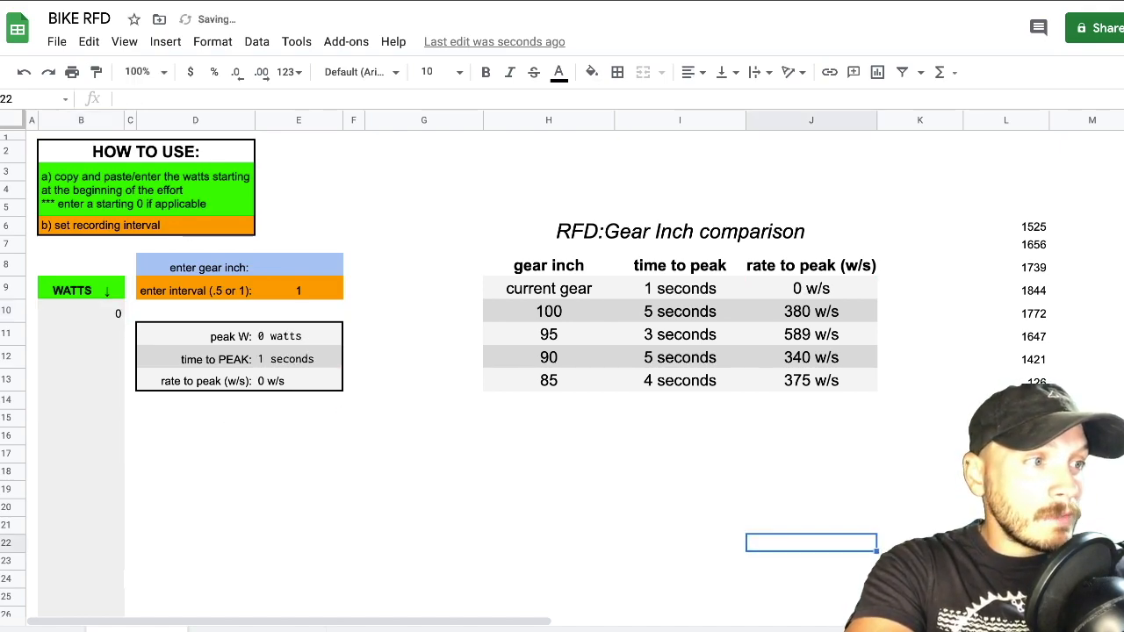
{"action": "left_click", "coordinate": [1005, 225]}
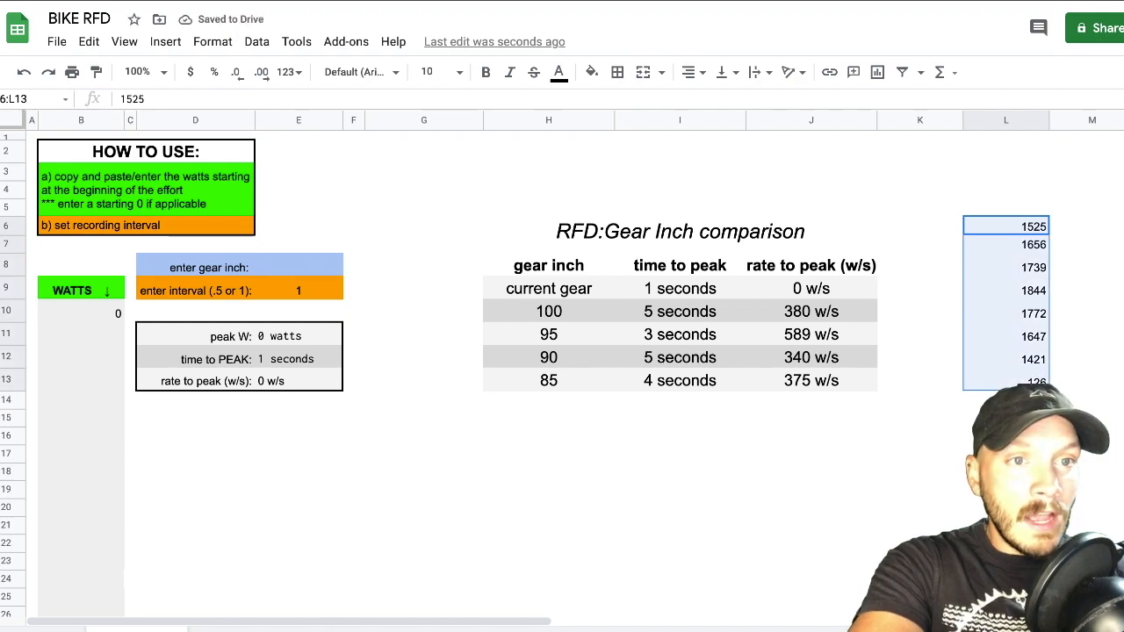
{"action": "left_click", "coordinate": [81, 336]}
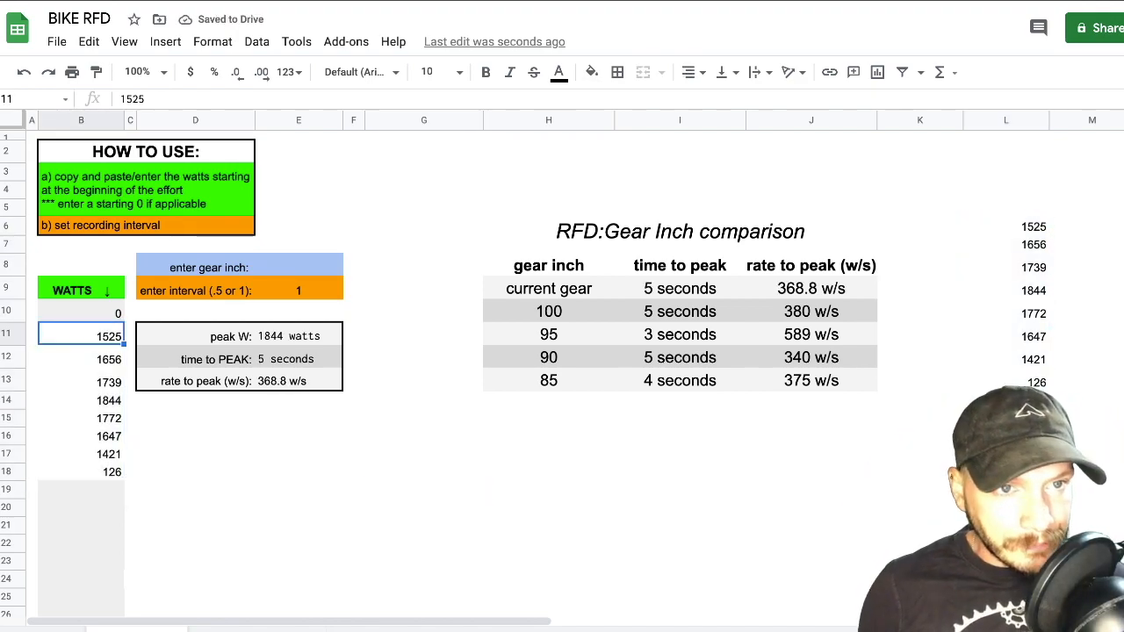
{"action": "left_click", "coordinate": [81, 471]}
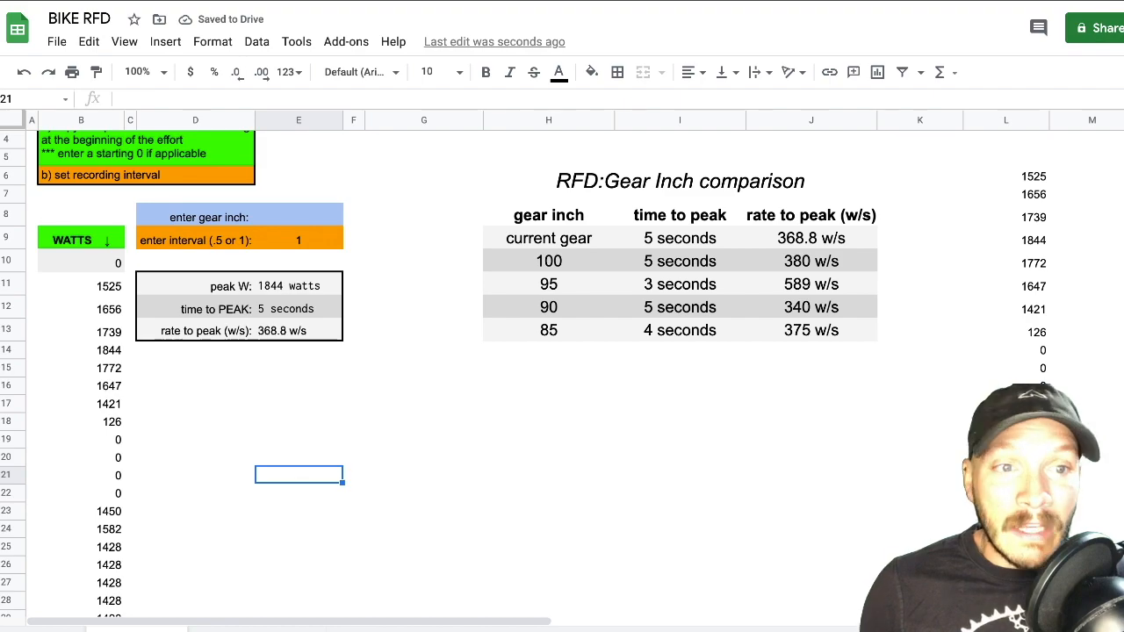
{"action": "scroll", "scroll_direction": "down", "scroll_amount": 3}
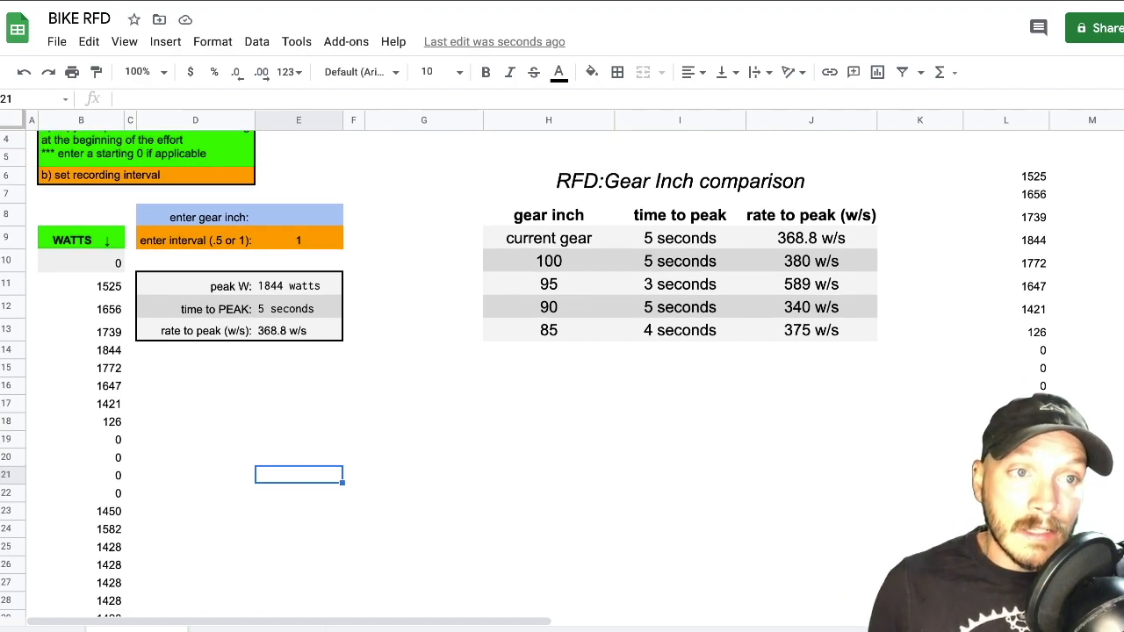
{"action": "left_click", "coordinate": [298, 285]}
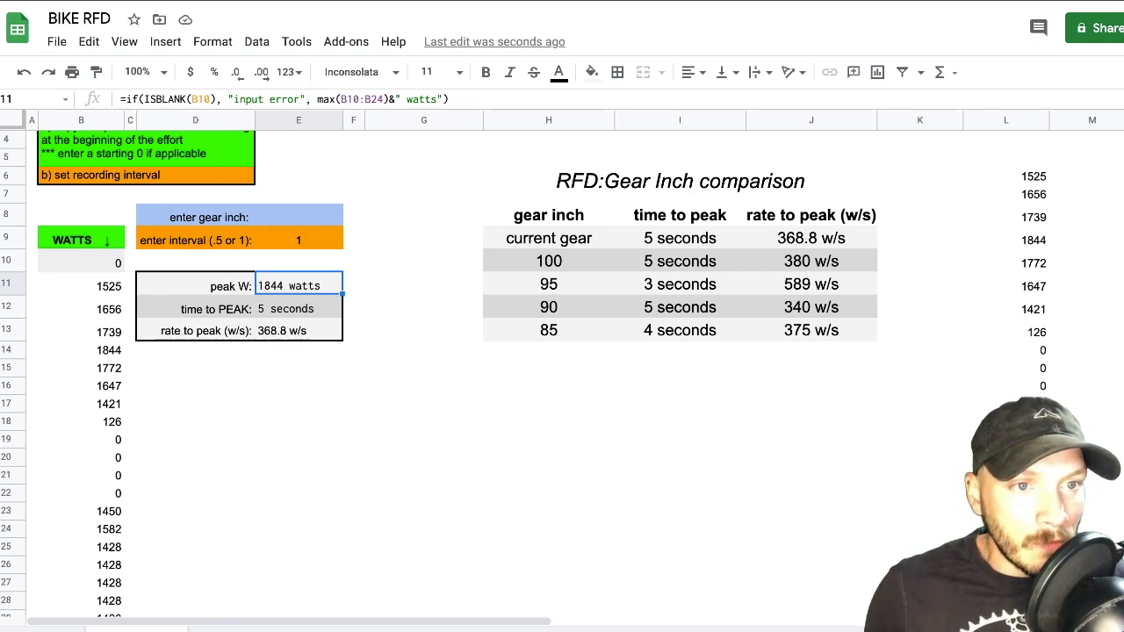
{"action": "left_click", "coordinate": [81, 350]}
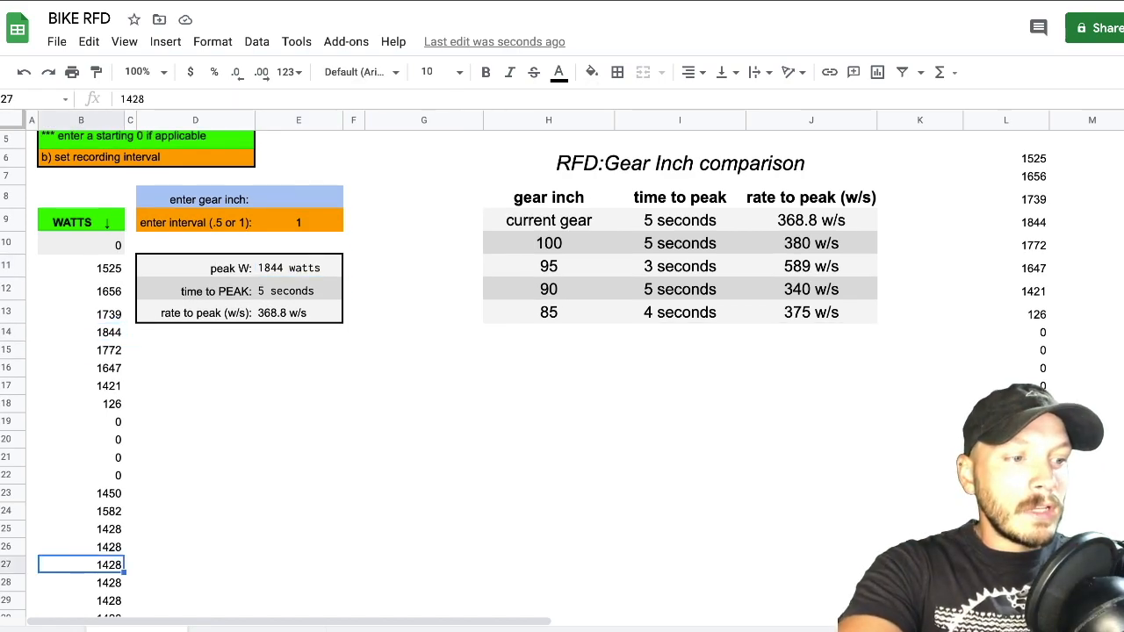
- Enter 1900 as the row-17 watts reading, giving 1900 watts peak, 8 seconds and 237.5 w/s
{"action": "type", "text": "1900"}
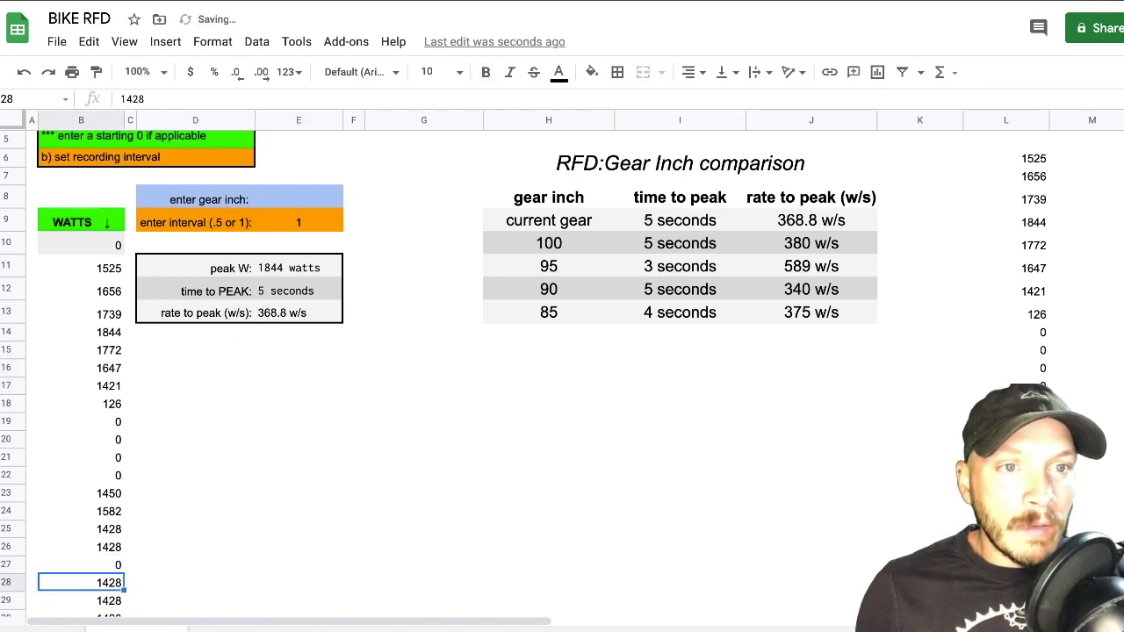
{"action": "left_click", "coordinate": [81, 420]}
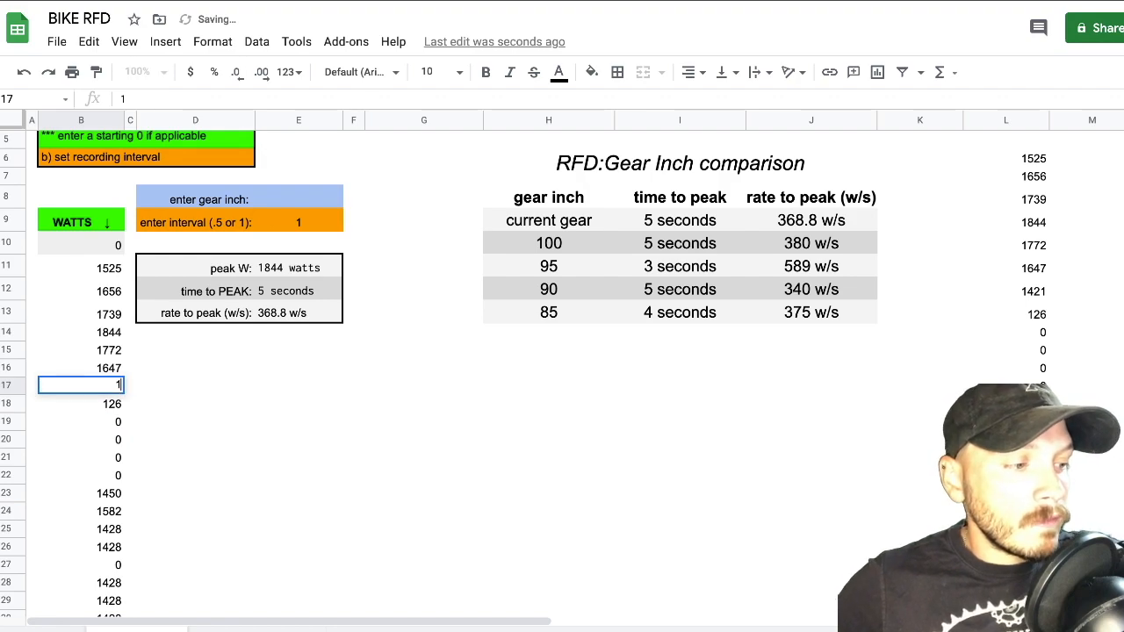
{"action": "type", "text": "1900"}
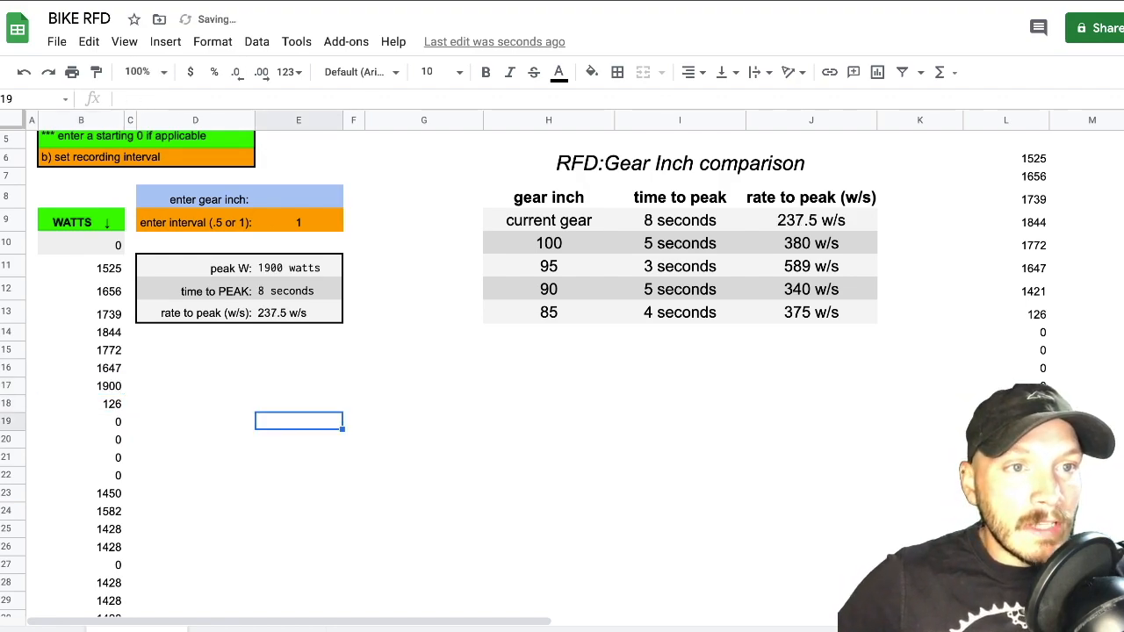
{"action": "left_click", "coordinate": [298, 267]}
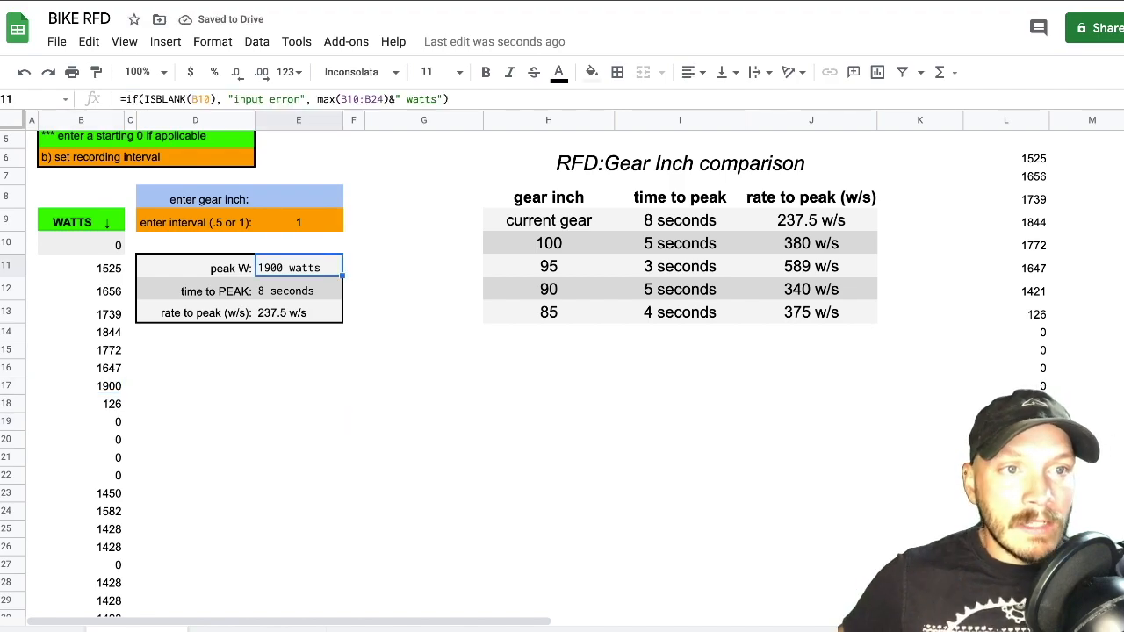
{"action": "left_click", "coordinate": [299, 292]}
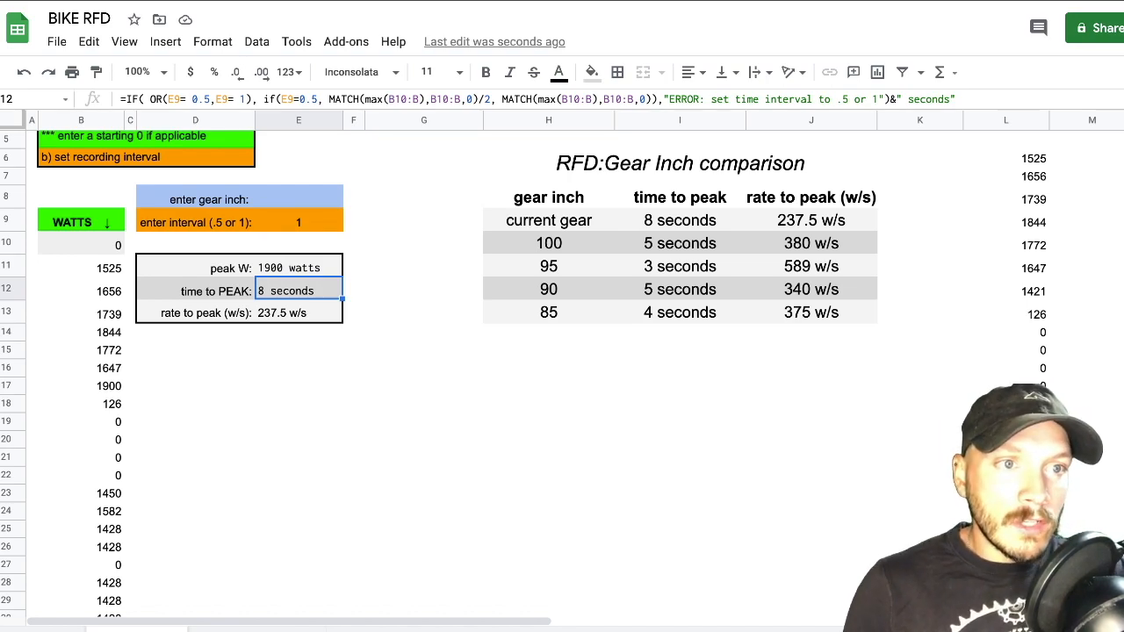
- Restore the 1844 peak, then clear the starting zero to show the input error and undo it
{"action": "left_click", "coordinate": [426, 402]}
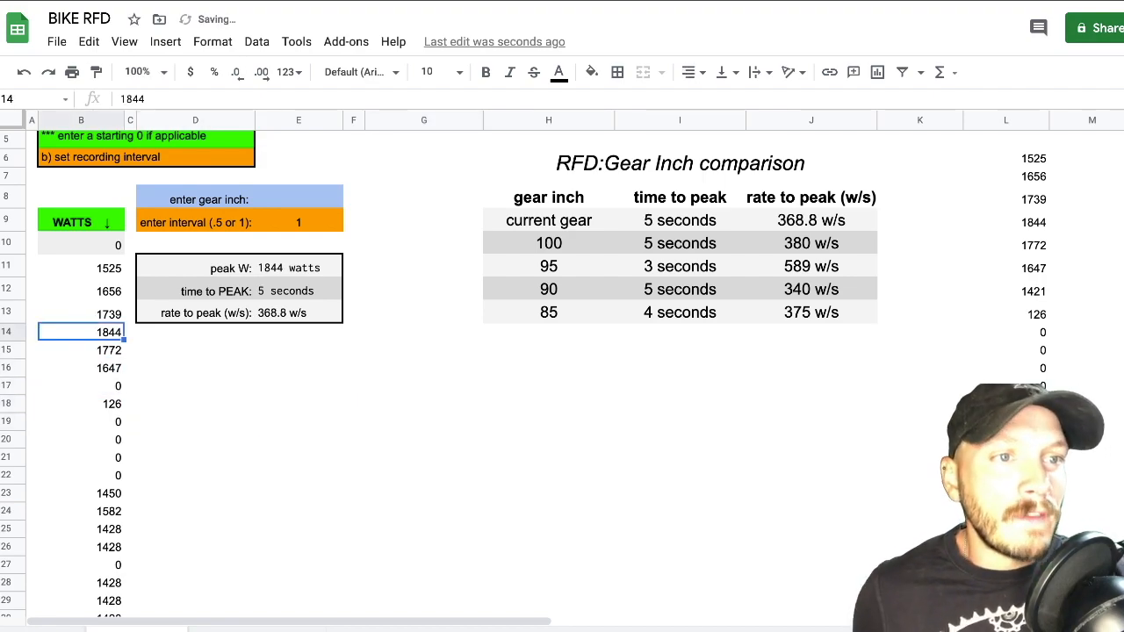
{"action": "left_click", "coordinate": [354, 422]}
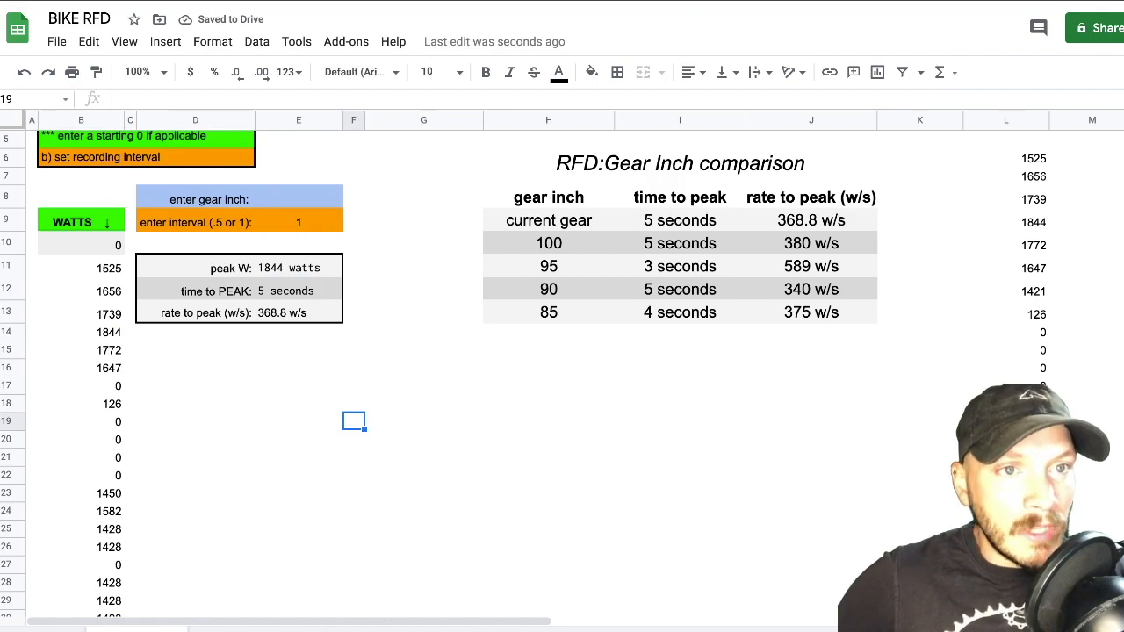
{"action": "left_click", "coordinate": [80, 242]}
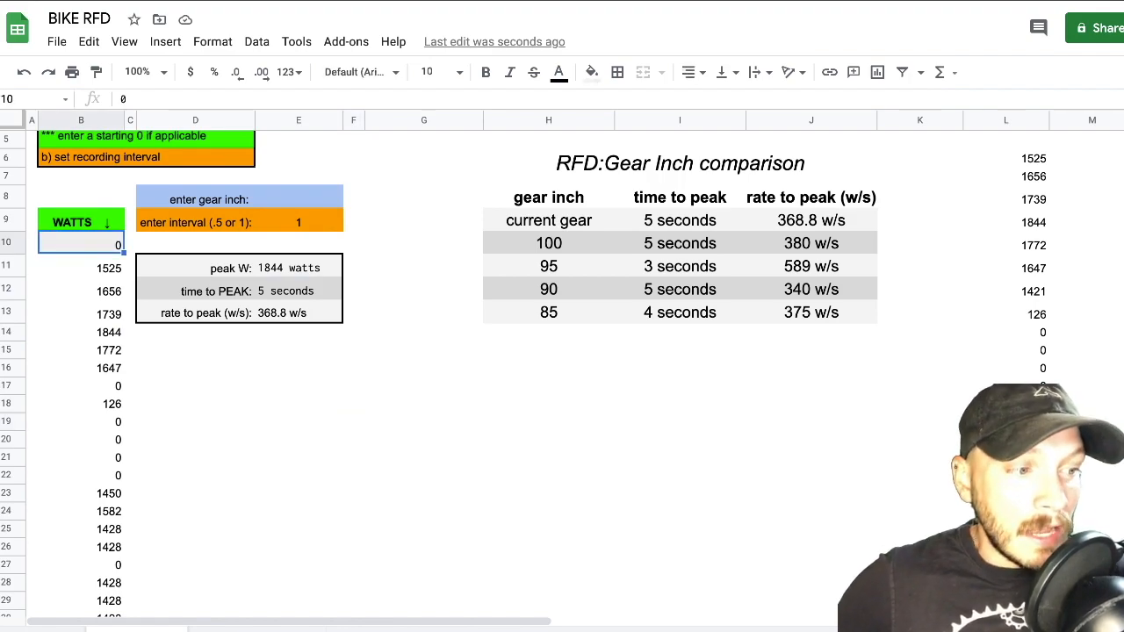
{"action": "key", "text": "Delete"}
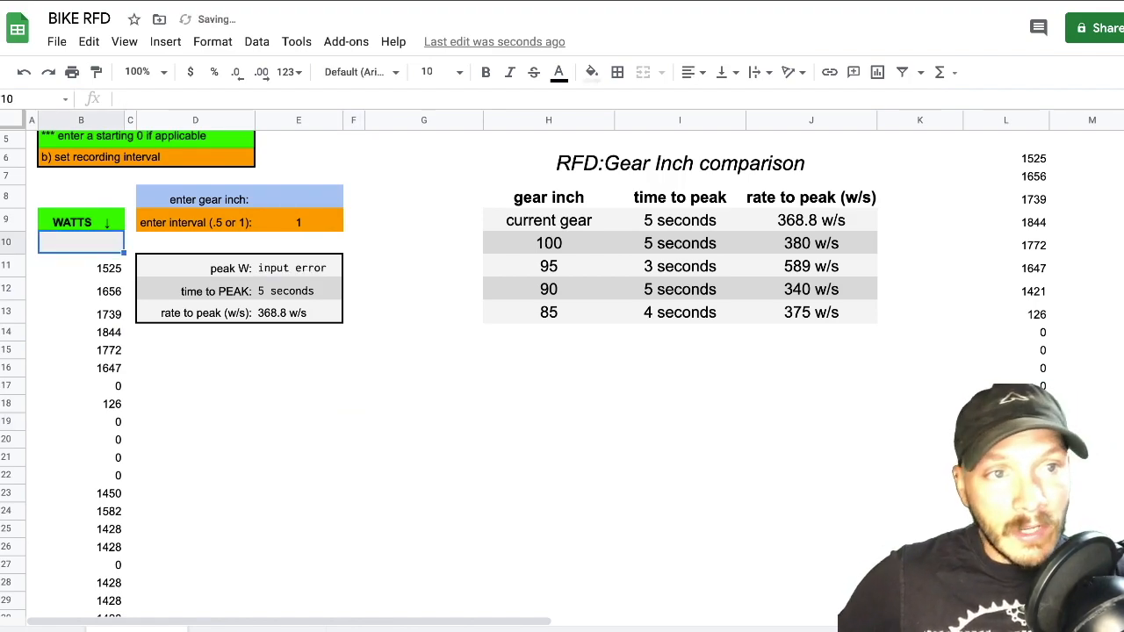
{"action": "left_click", "coordinate": [291, 267]}
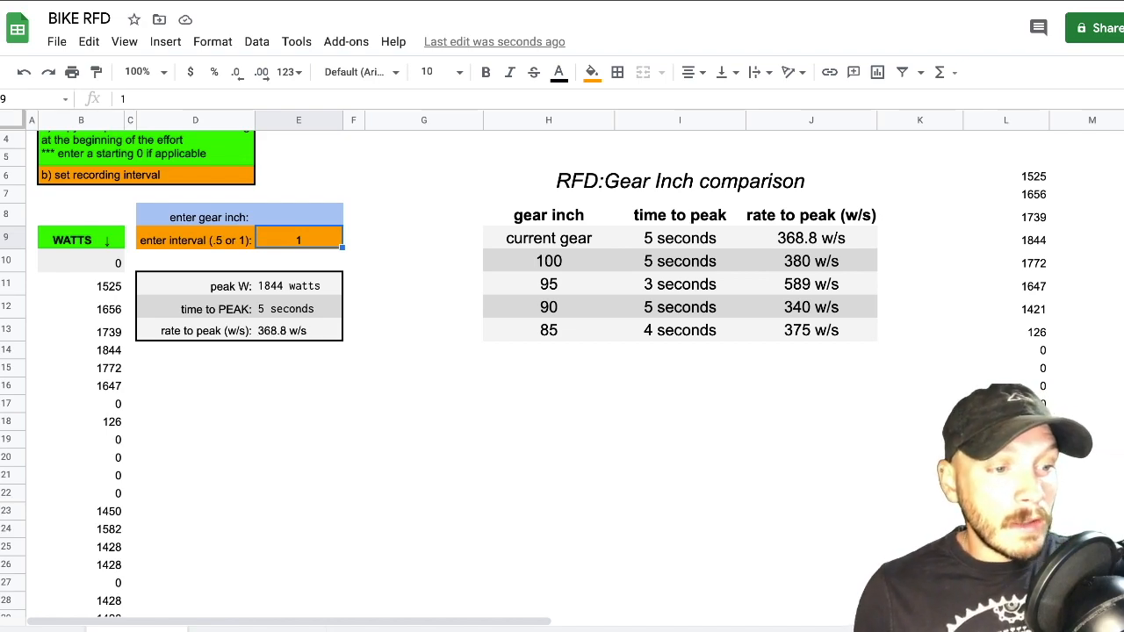
- Try a recording interval of 0.5, giving 2.5 seconds to peak and 737.6 w/s
{"action": "type", "text": ".5"}
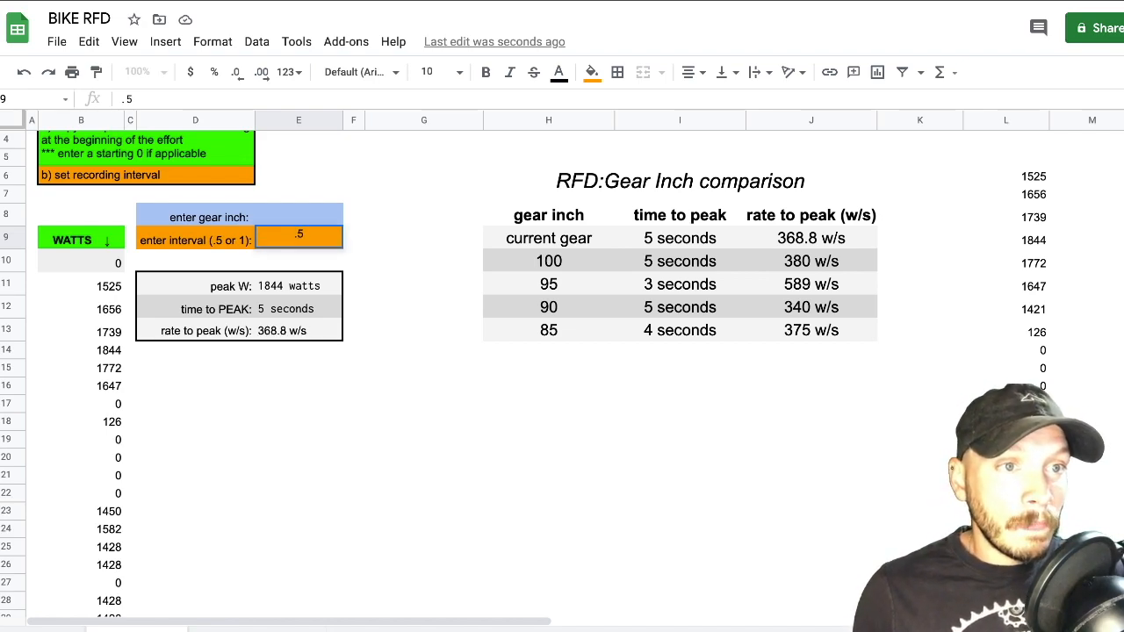
{"action": "key", "text": "Enter"}
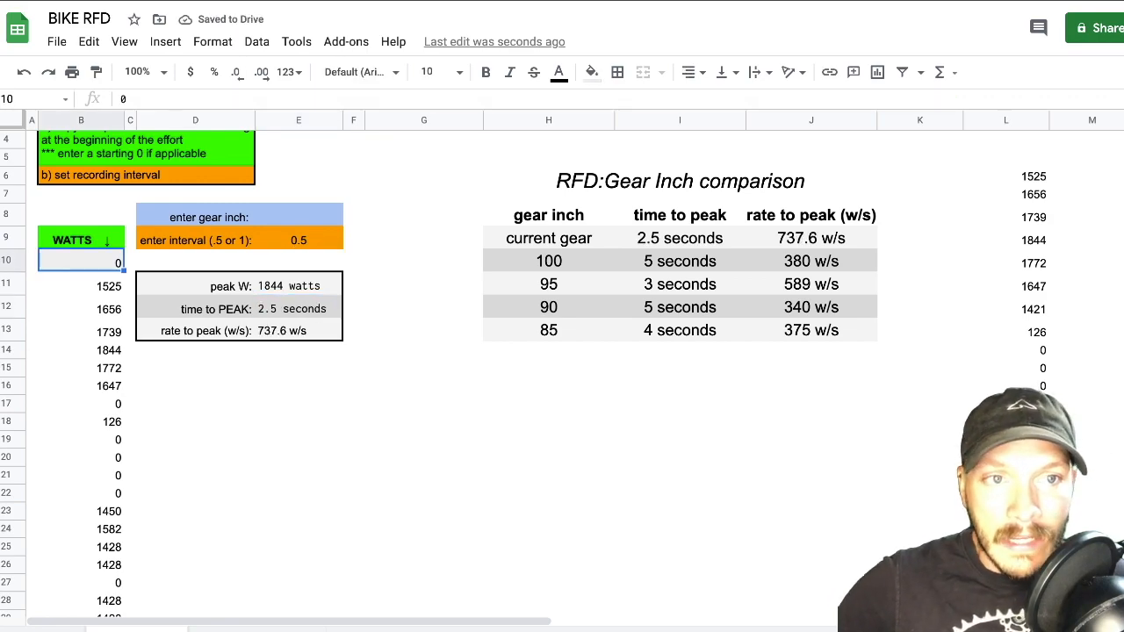
{"action": "left_click", "coordinate": [81, 309]}
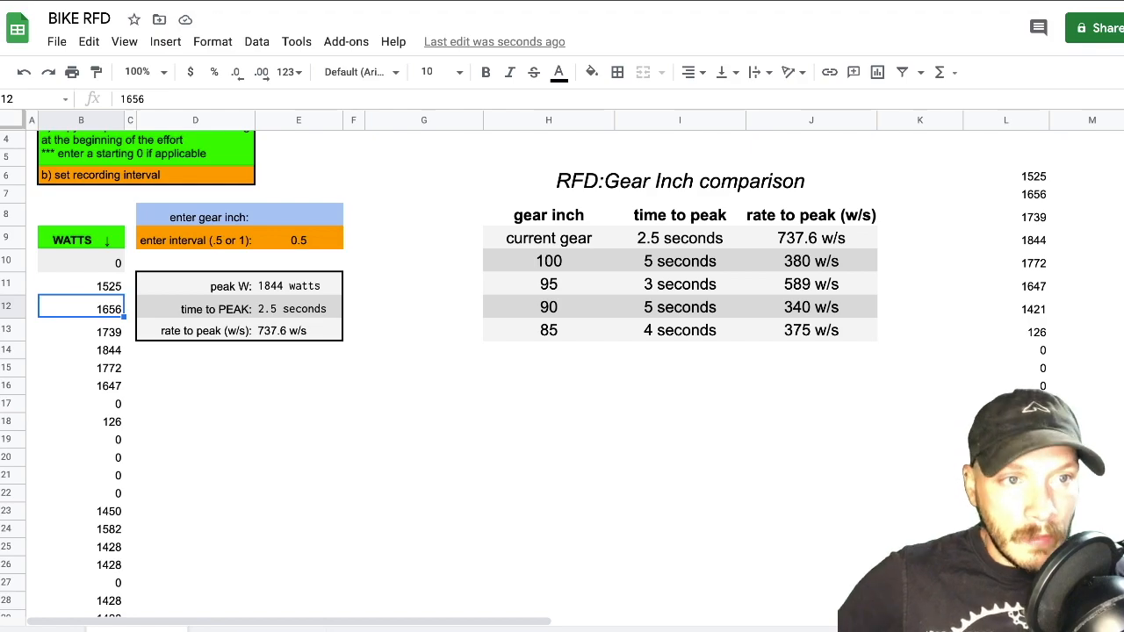
{"action": "left_click", "coordinate": [294, 309]}
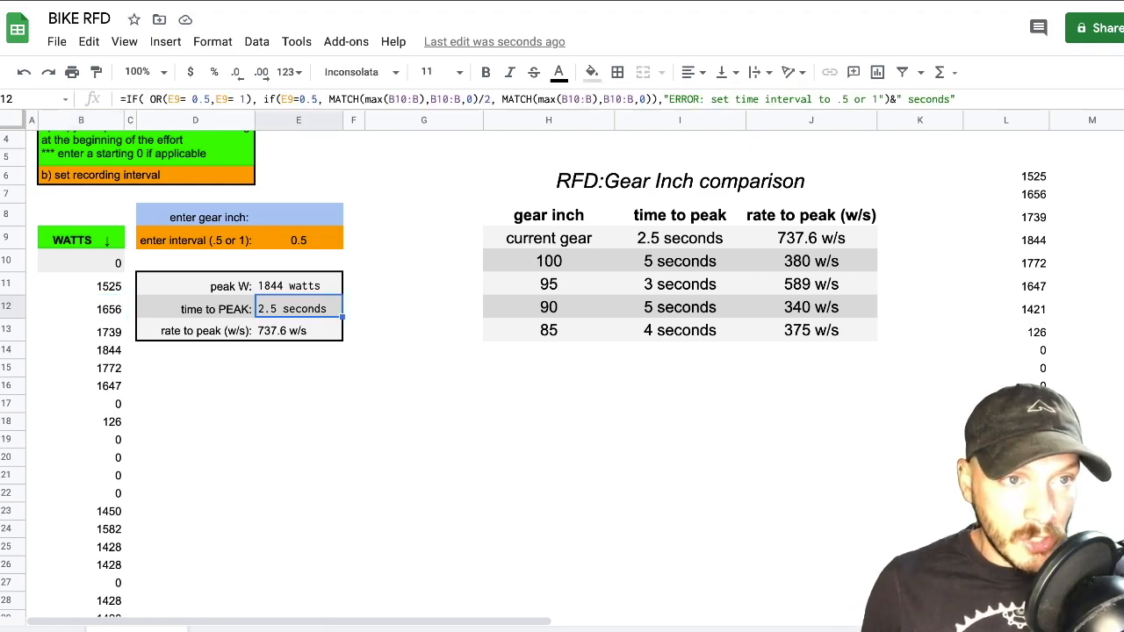
- Try interval 2 to show the error, then set it back to 1 for 368.8 w/s
{"action": "left_click", "coordinate": [299, 239]}
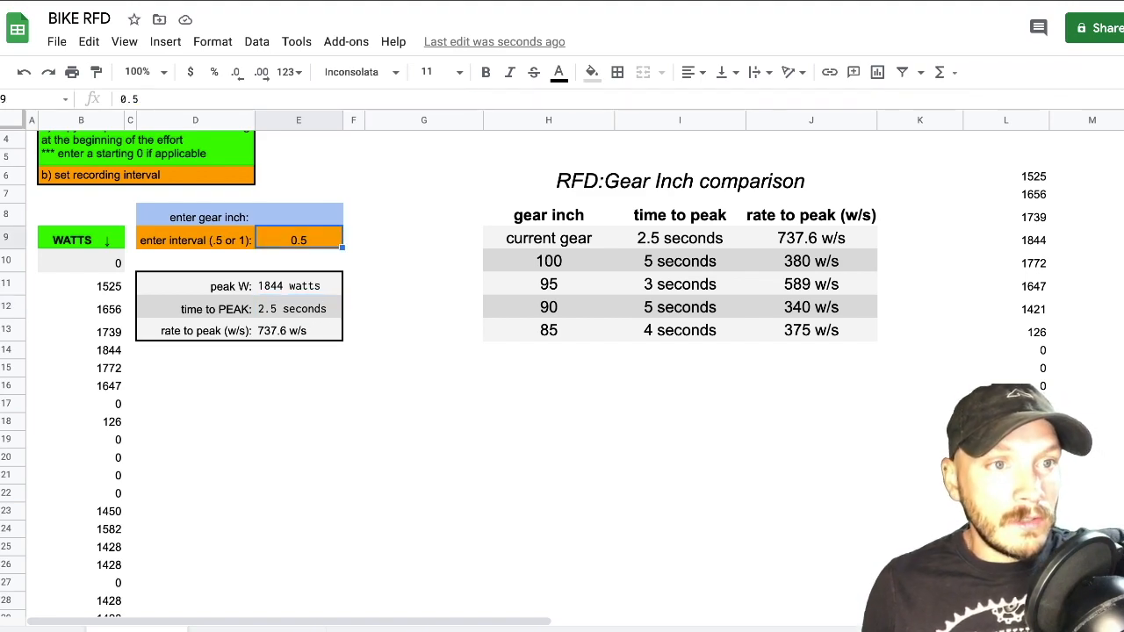
{"action": "type", "text": "1"}
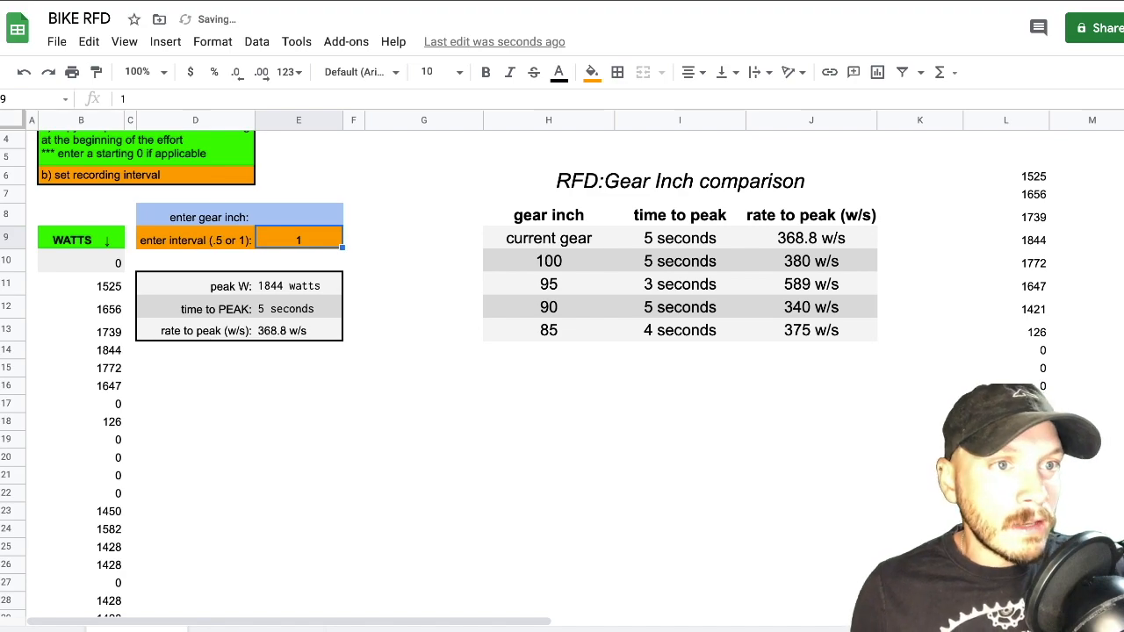
{"action": "type", "text": "2"}
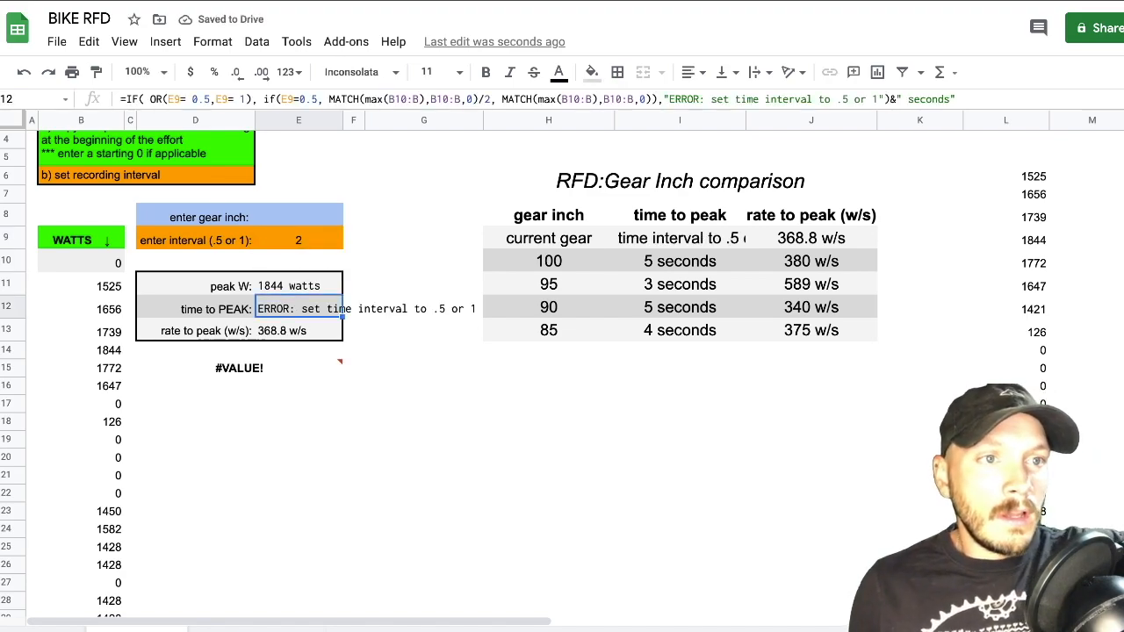
{"action": "type", "text": "1"}
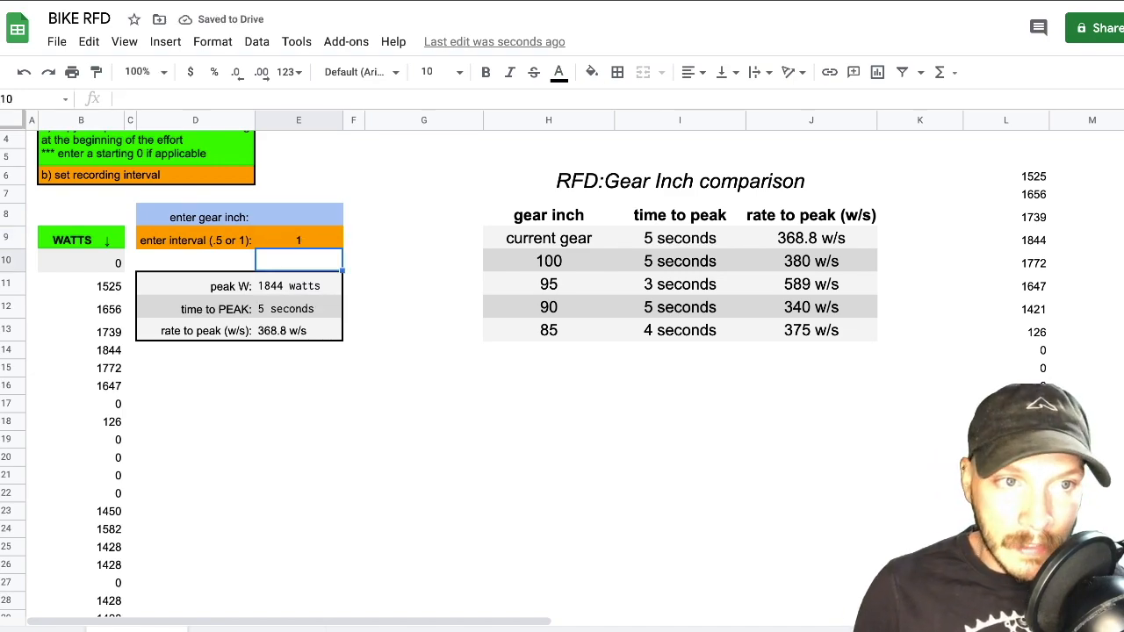
{"action": "left_click", "coordinate": [195, 330]}
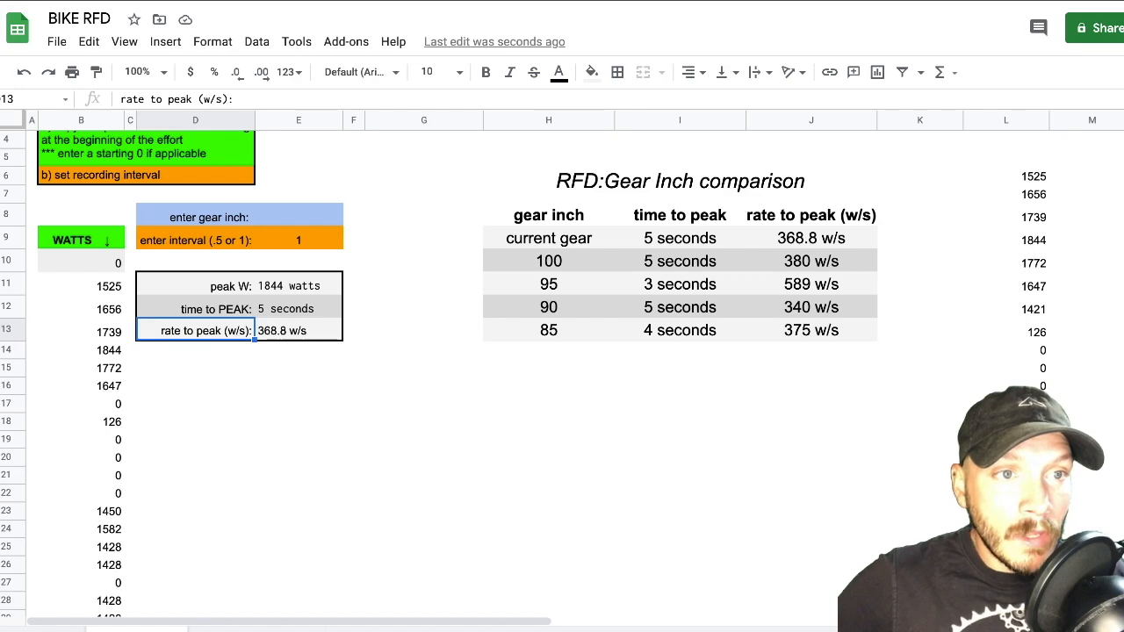
{"action": "left_click", "coordinate": [195, 284]}
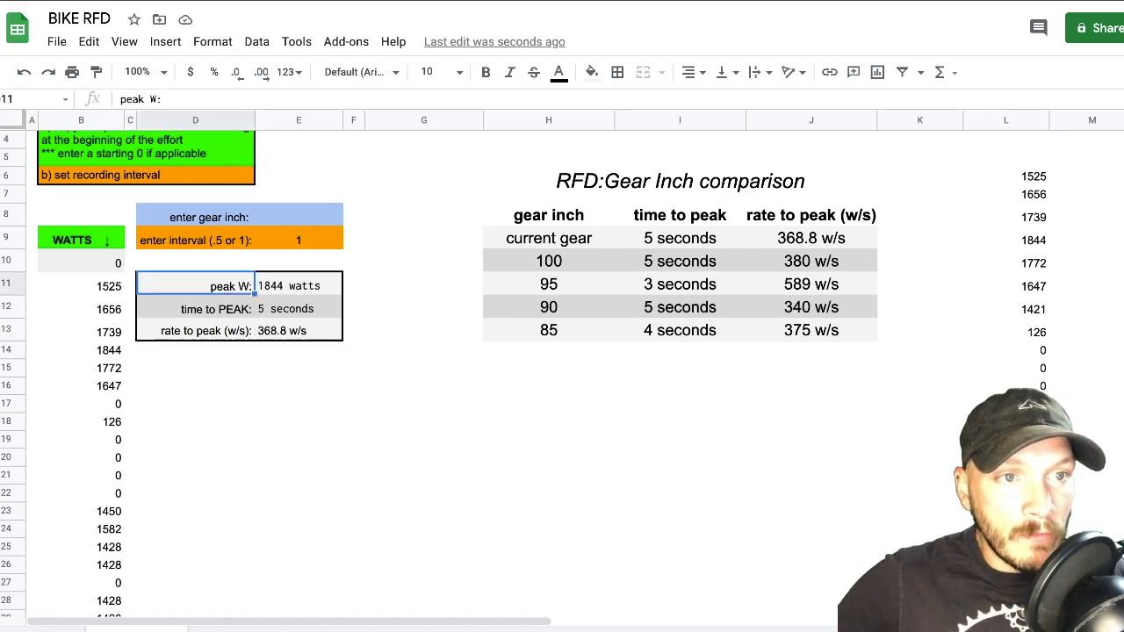
{"action": "left_click", "coordinate": [299, 309]}
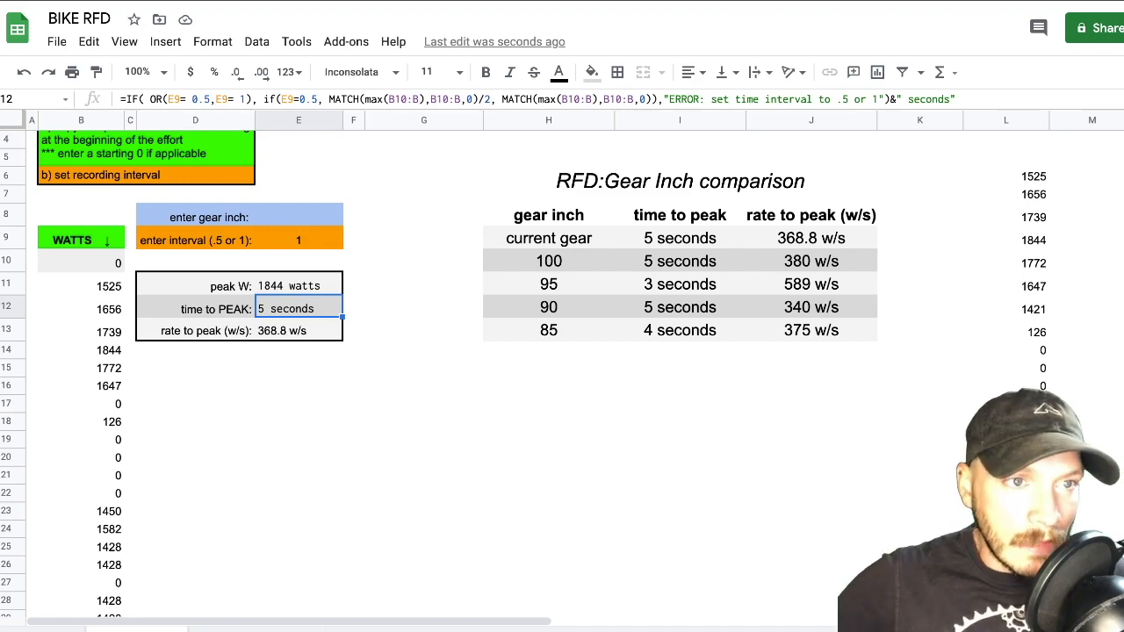
{"action": "left_click", "coordinate": [425, 384]}
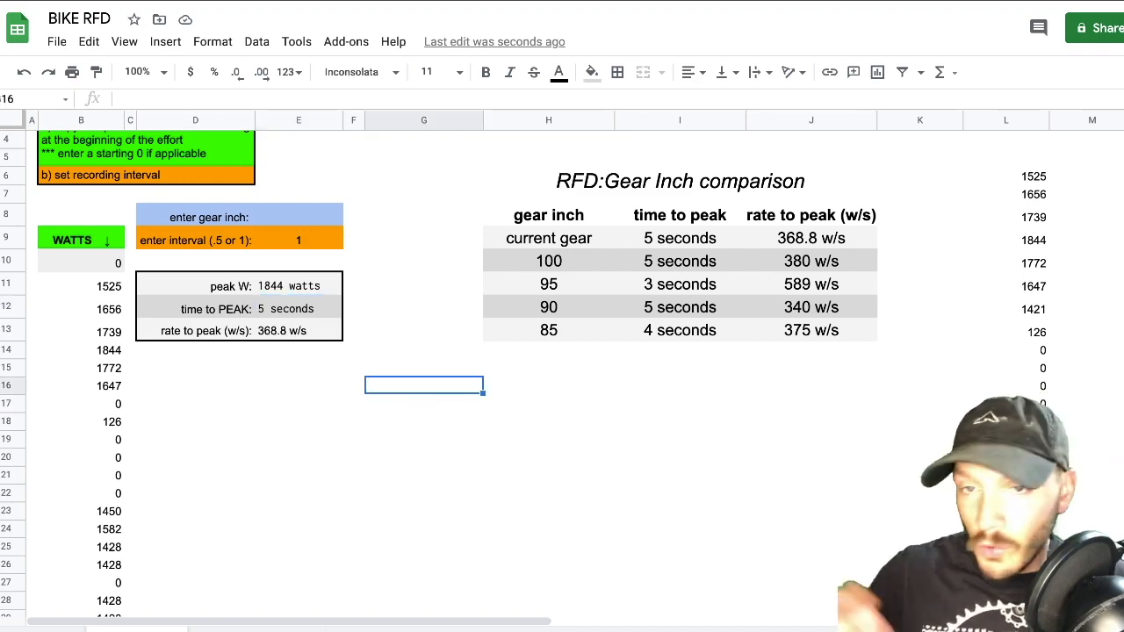
{"action": "left_click", "coordinate": [299, 309]}
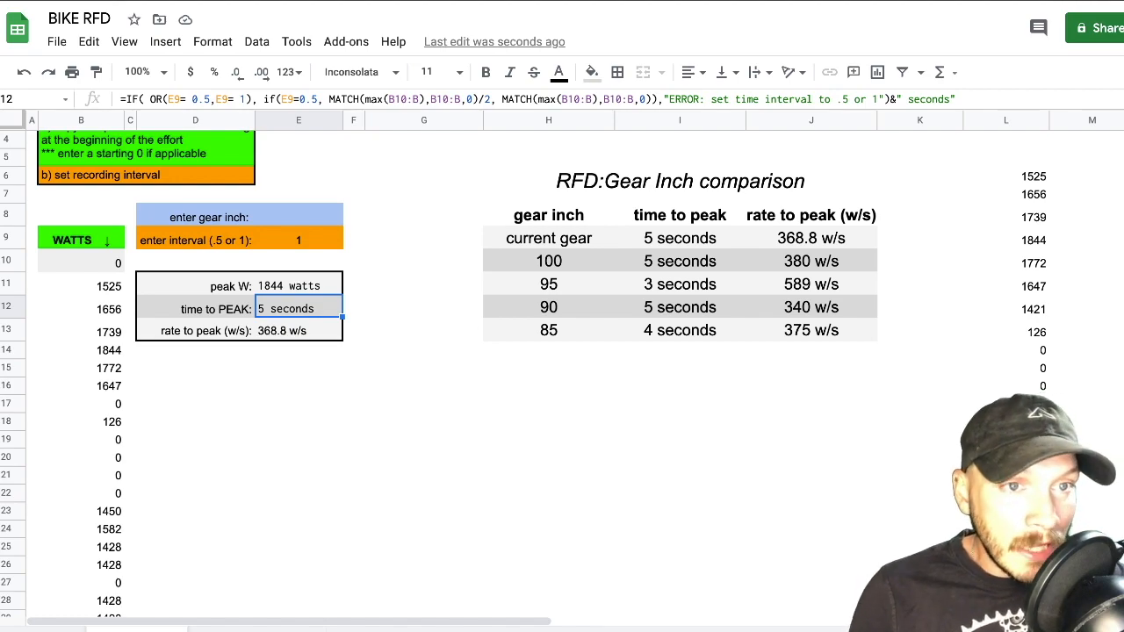
{"action": "left_click", "coordinate": [299, 331]}
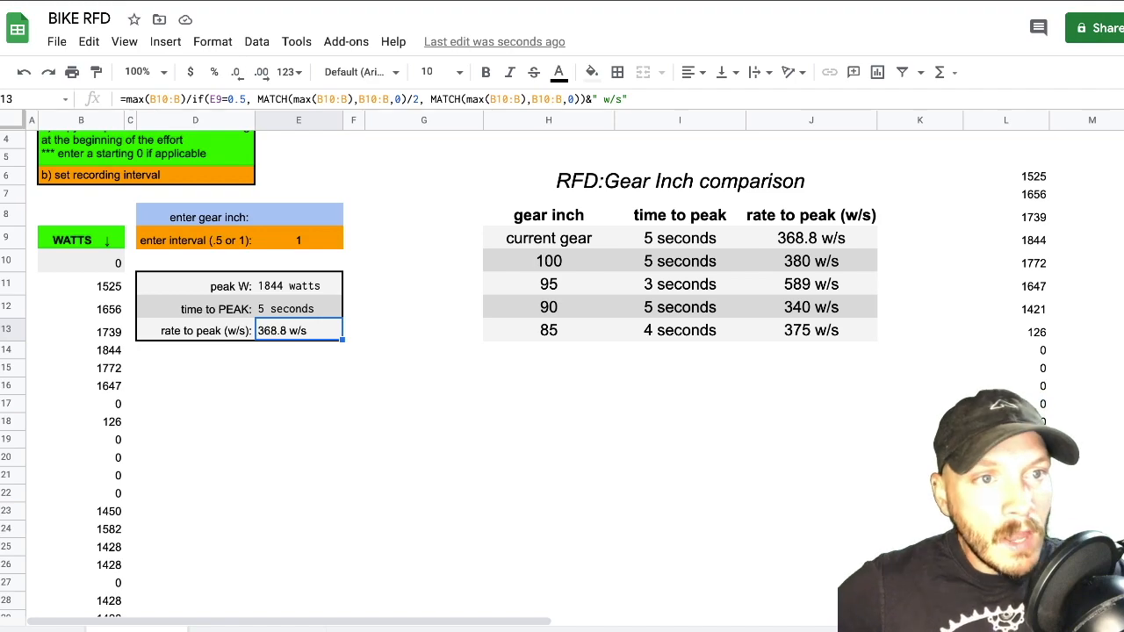
- Enter 115 as the gear inch so the comparison table's top row reads 115
{"action": "left_click", "coordinate": [299, 349]}
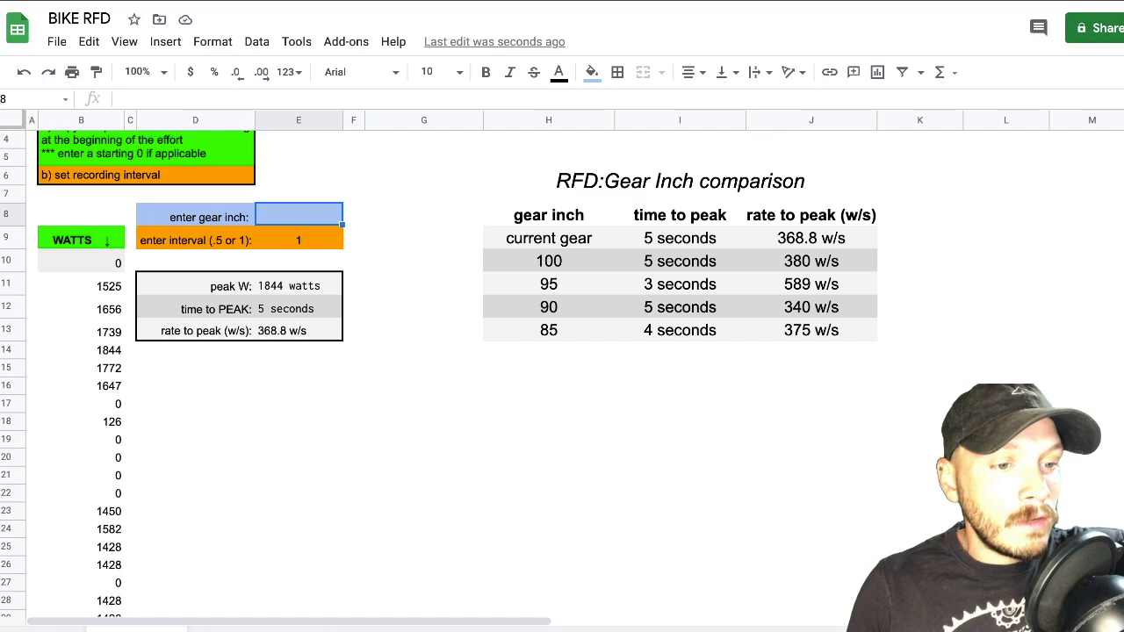
{"action": "type", "text": "11"}
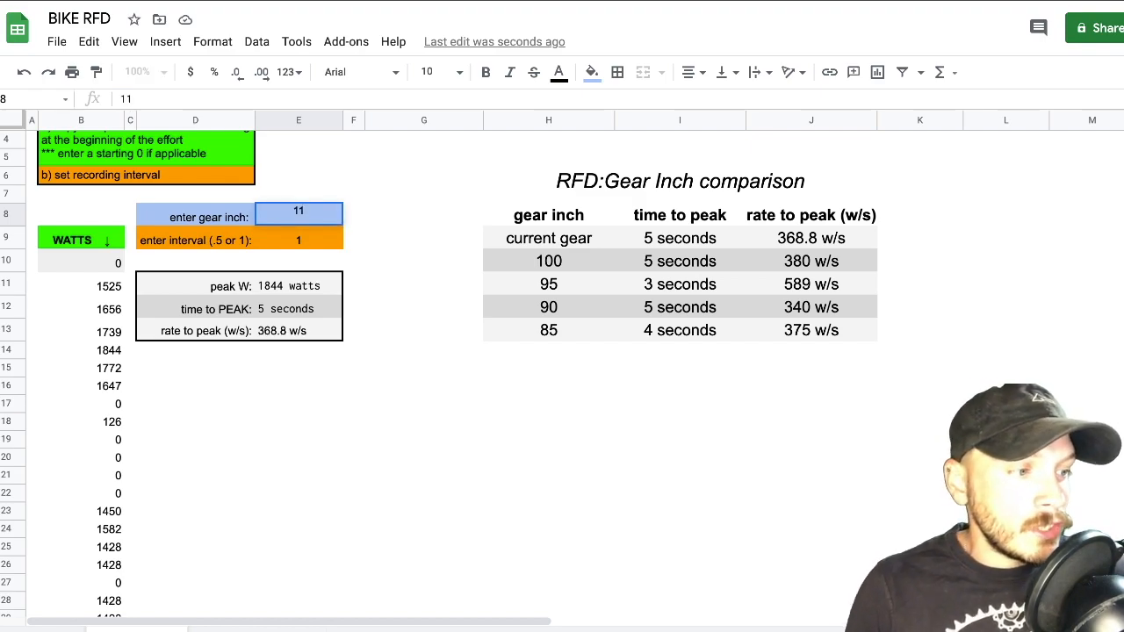
{"action": "type", "text": "115"}
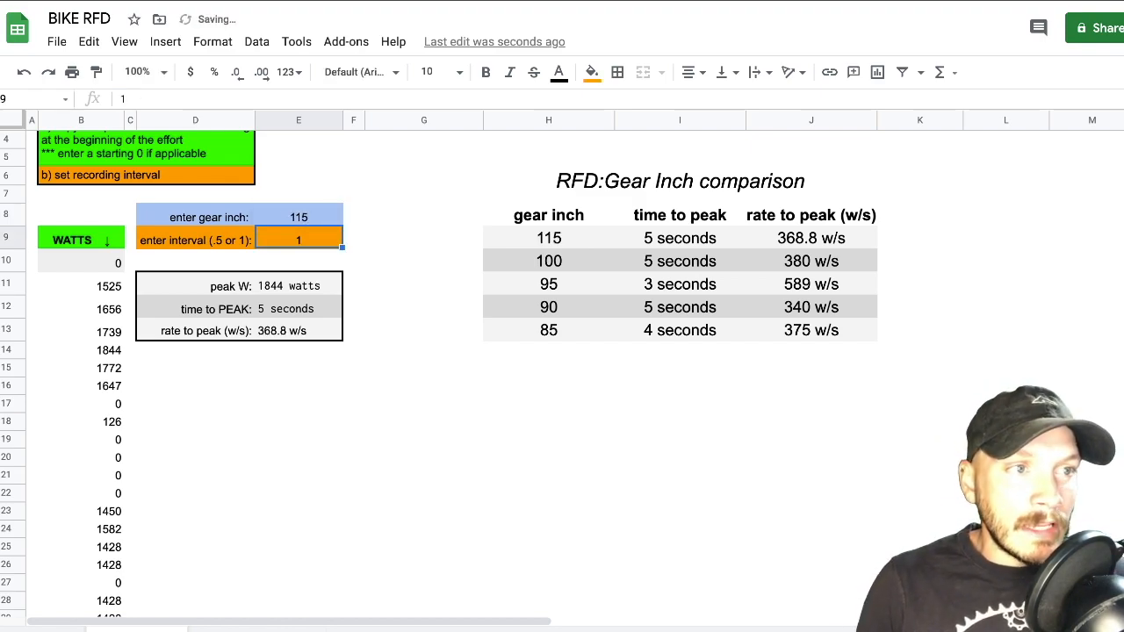
- Check the comparison table's top-row and 100-gear references, then move to the RFD comparison sheet
{"action": "left_click", "coordinate": [548, 237]}
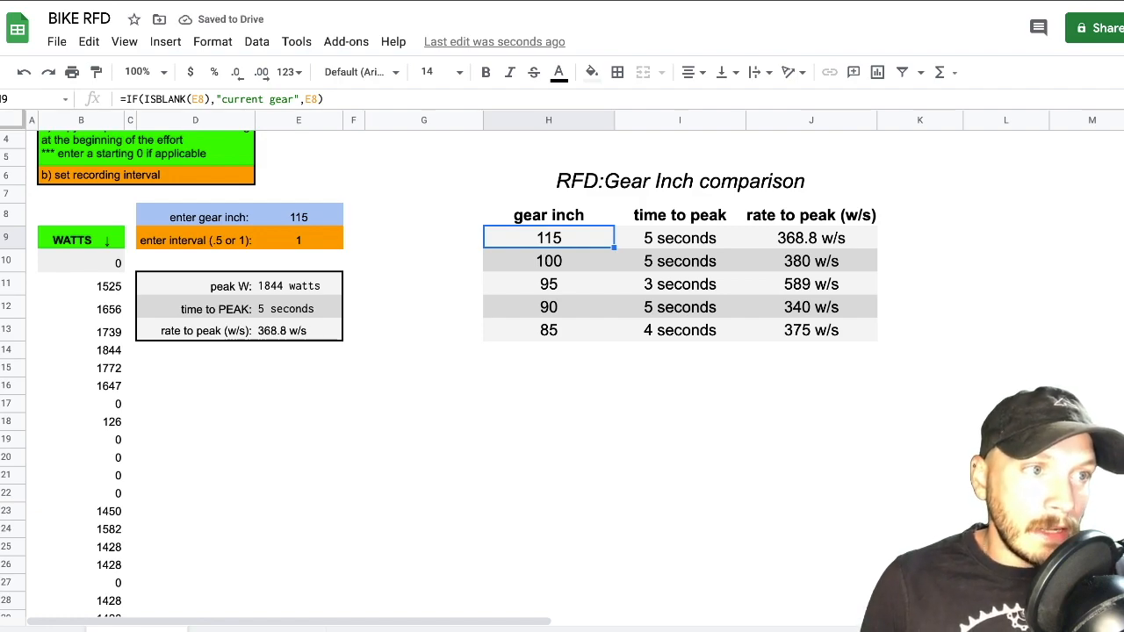
{"action": "left_click", "coordinate": [680, 237]}
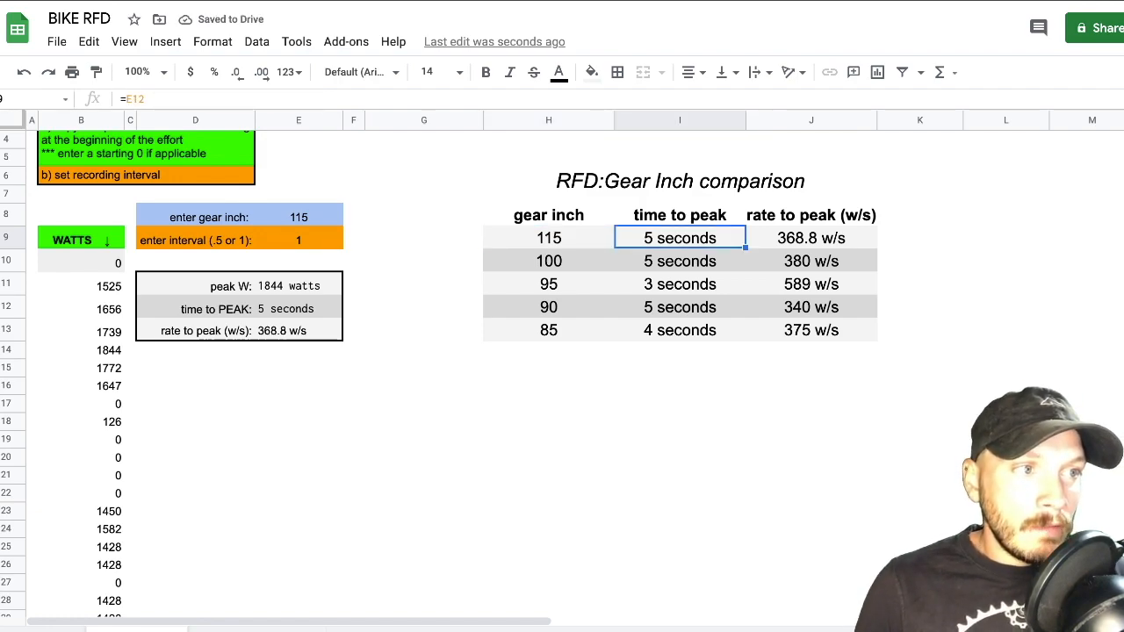
{"action": "left_click", "coordinate": [812, 239]}
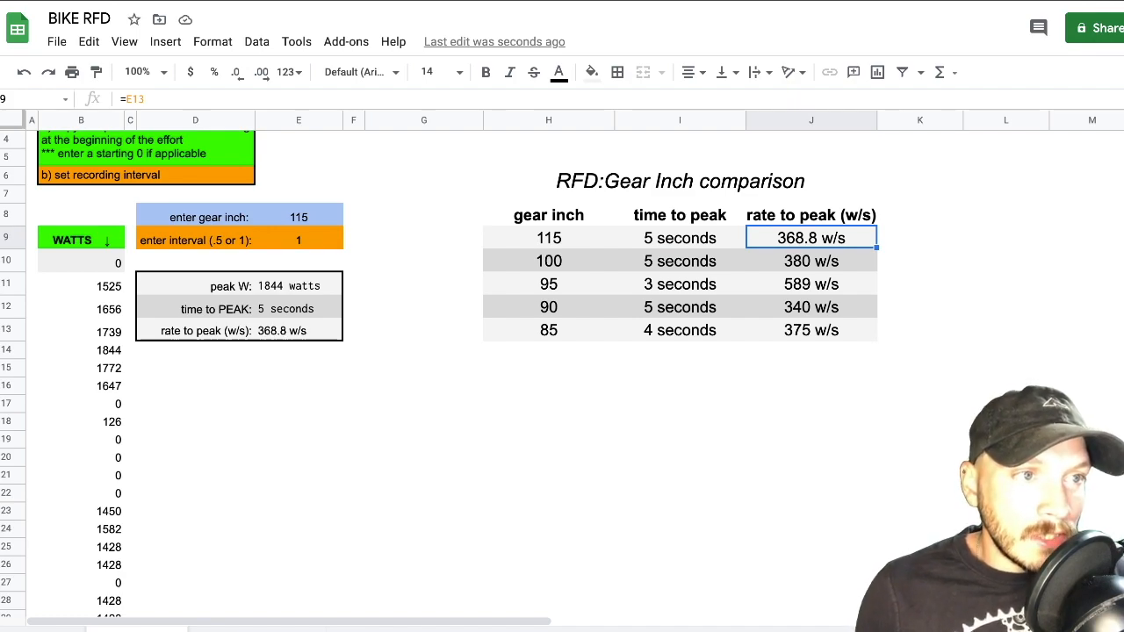
{"action": "left_click", "coordinate": [548, 260]}
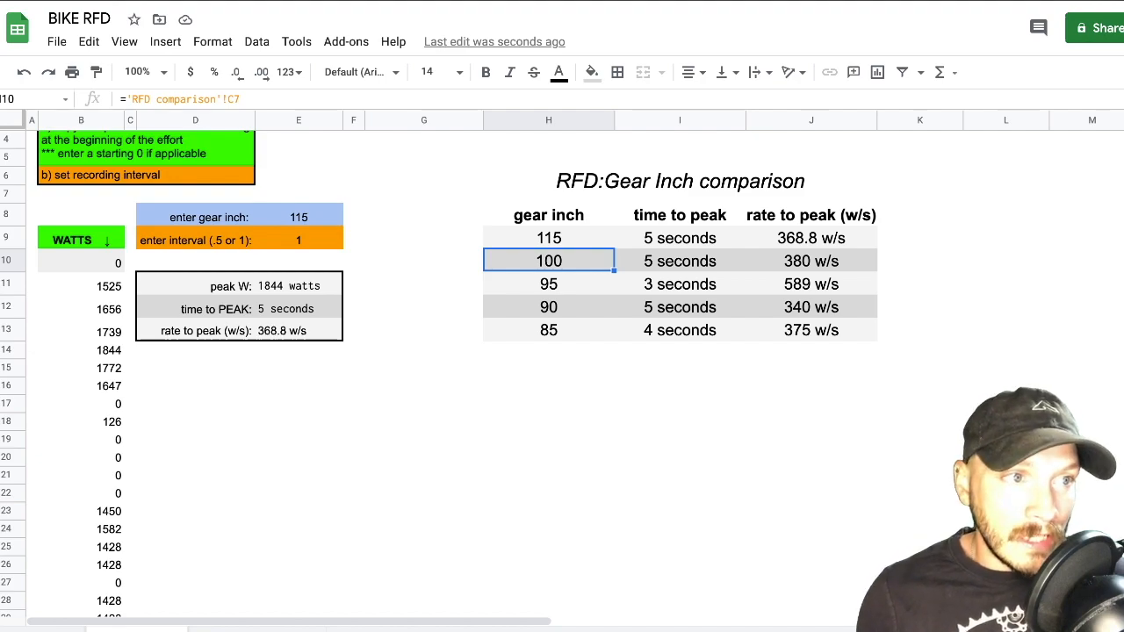
{"action": "left_click", "coordinate": [680, 260]}
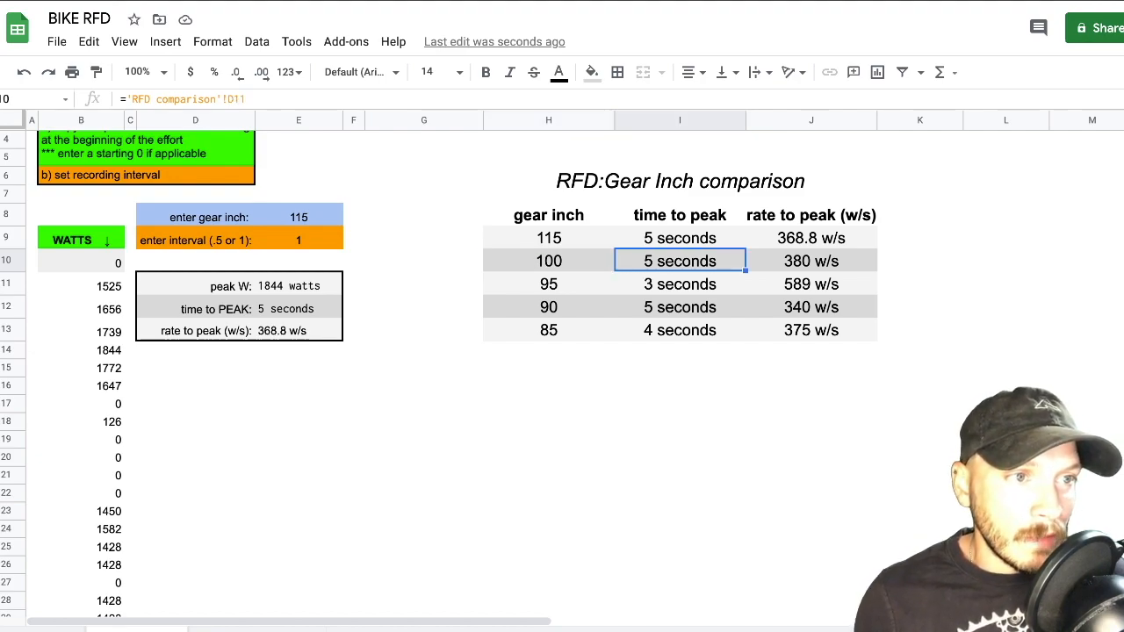
{"action": "left_click", "coordinate": [548, 260]}
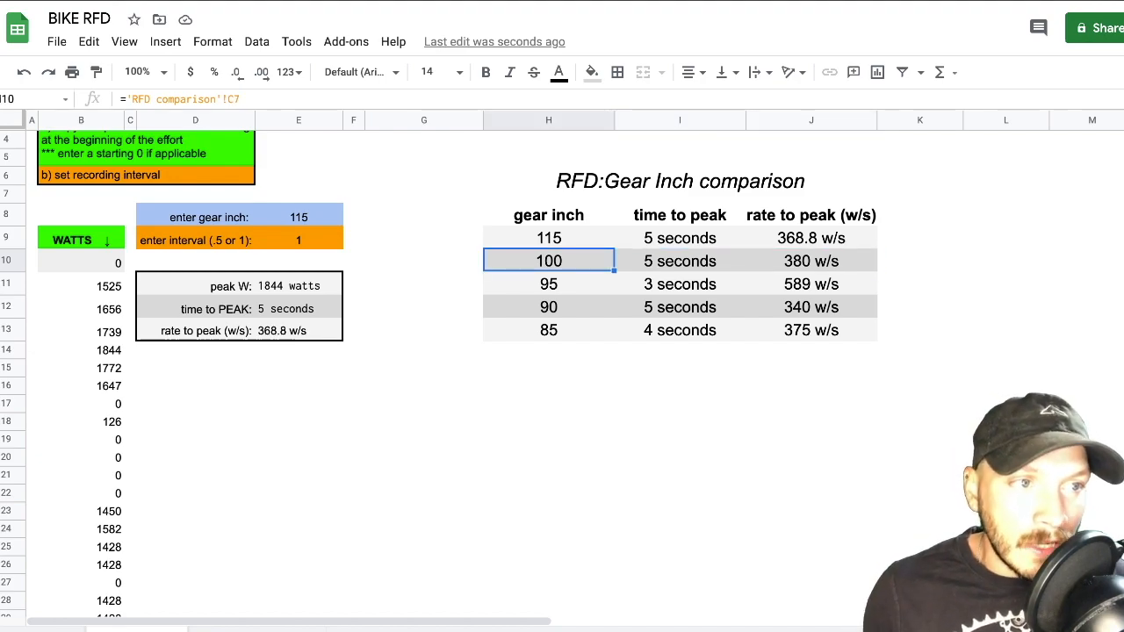
{"action": "left_click", "coordinate": [548, 330]}
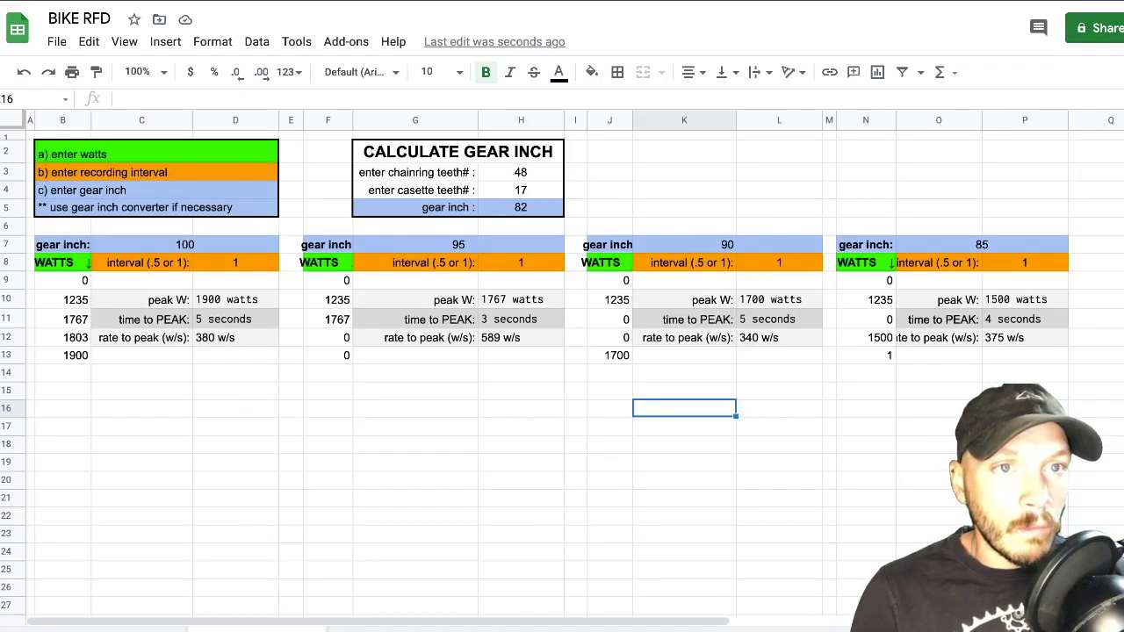
- Review the input instructions and set cassette teeth to 14, making the calculator show 96 gear inches
{"action": "left_click", "coordinate": [157, 153]}
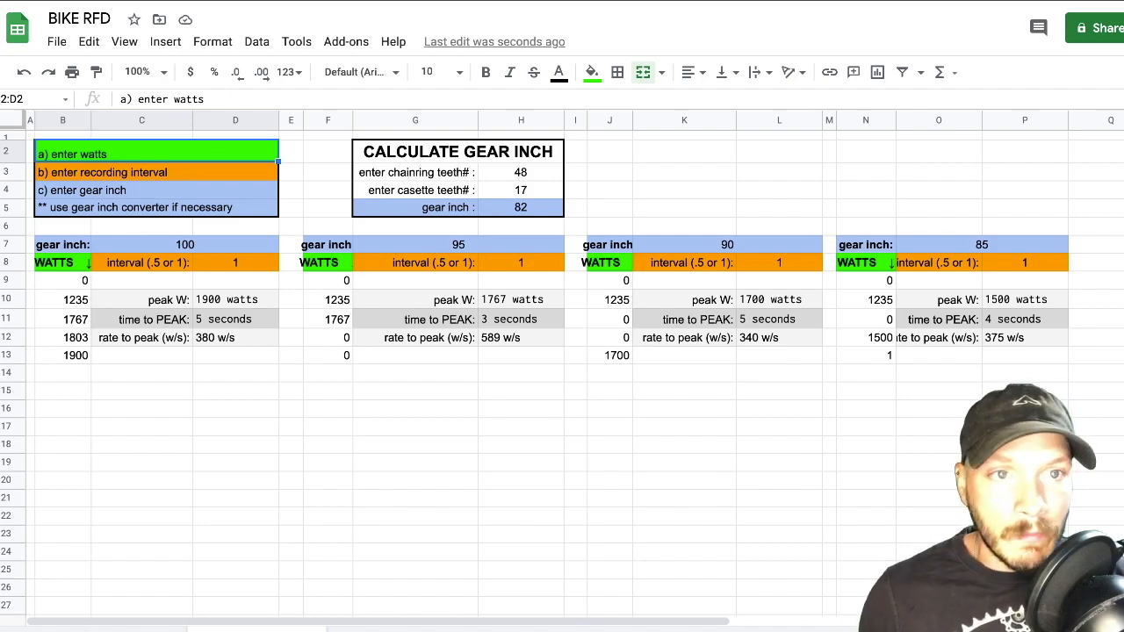
{"action": "left_click", "coordinate": [157, 172]}
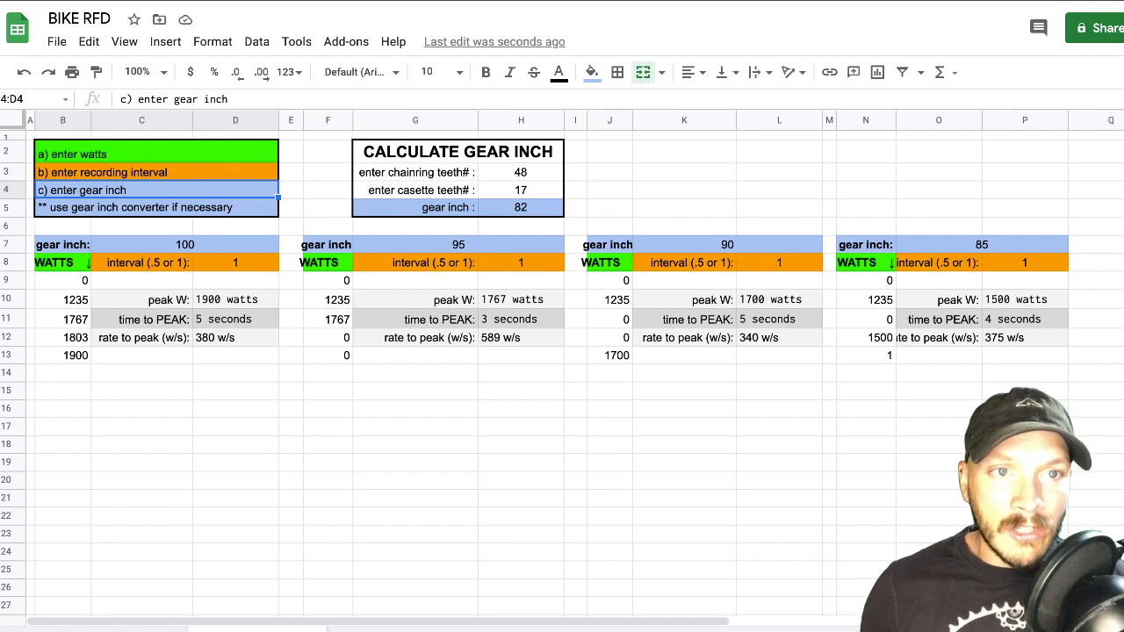
{"action": "left_click", "coordinate": [132, 207]}
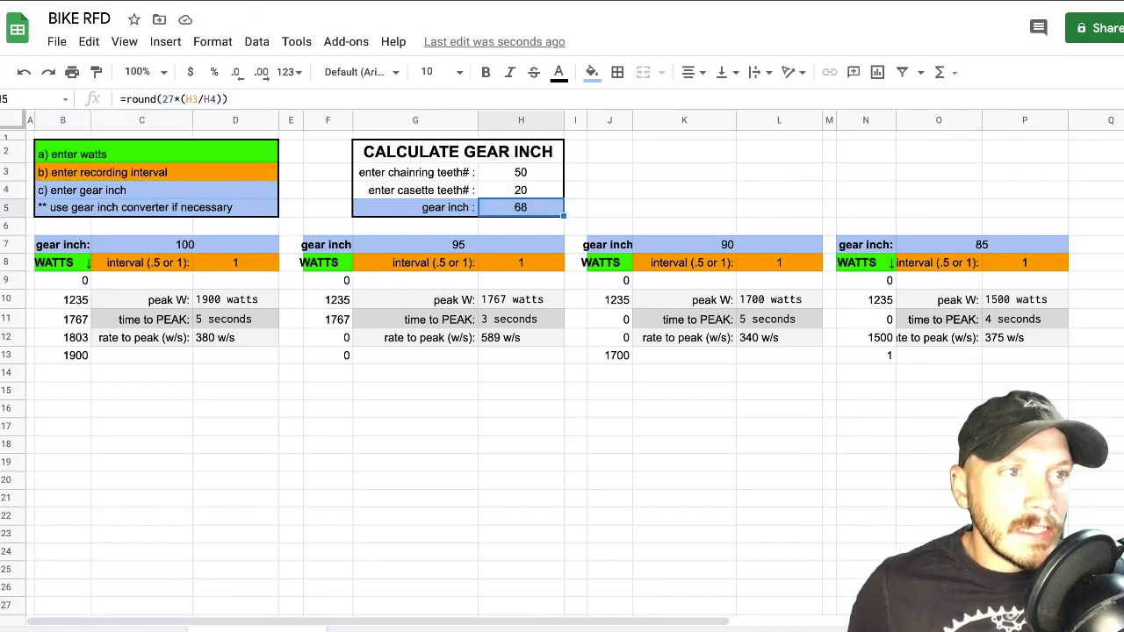
{"action": "left_click", "coordinate": [520, 190]}
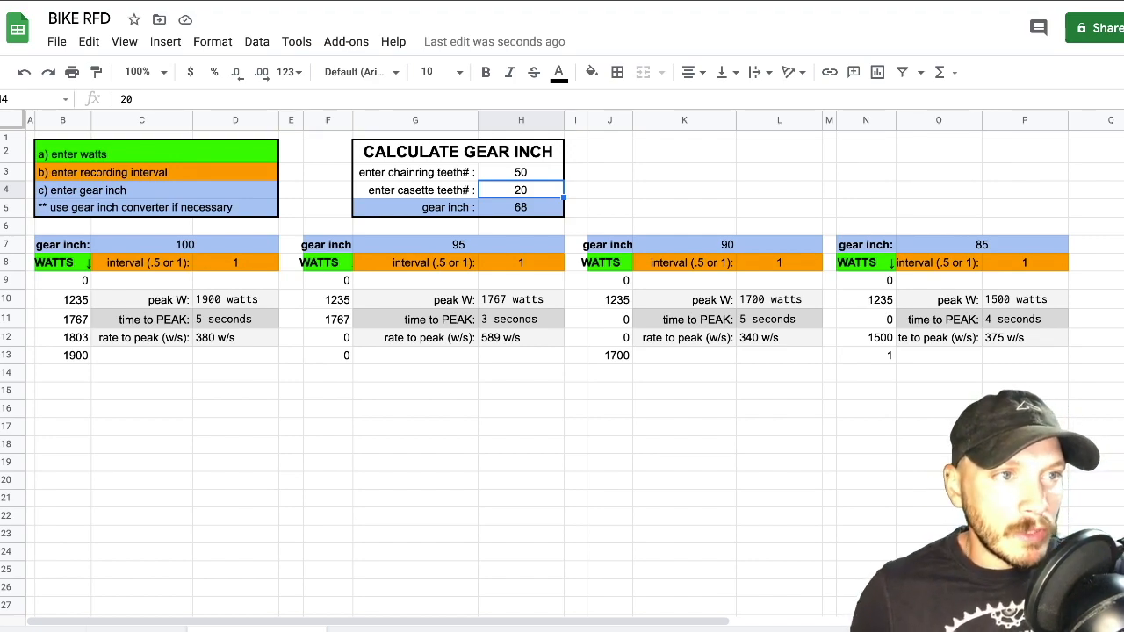
{"action": "type", "text": "1"}
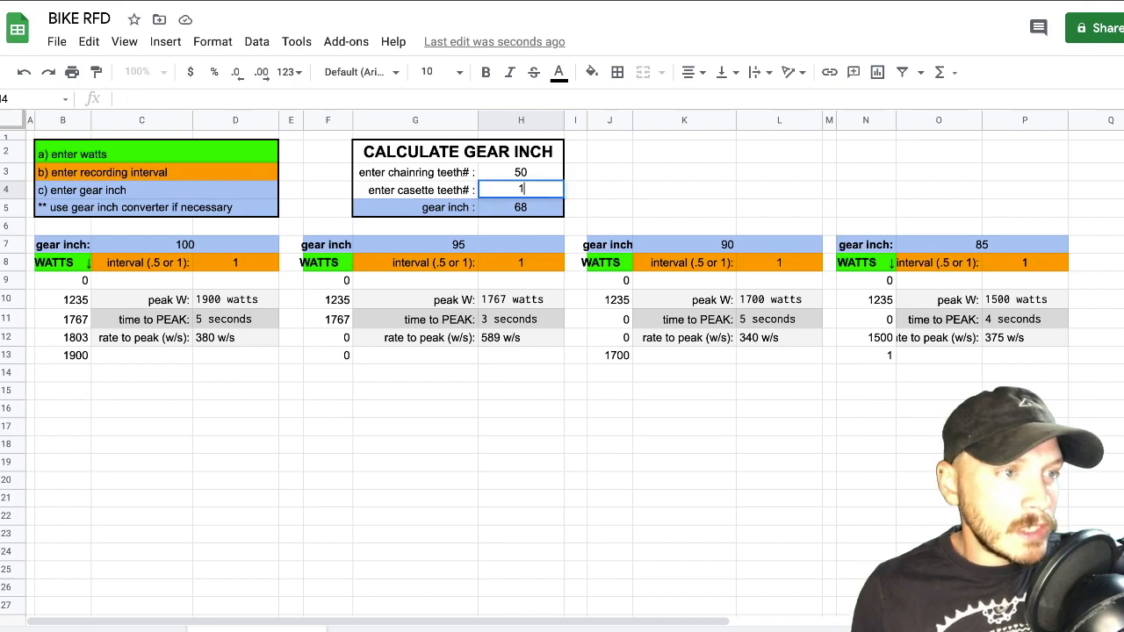
{"action": "type", "text": "4"}
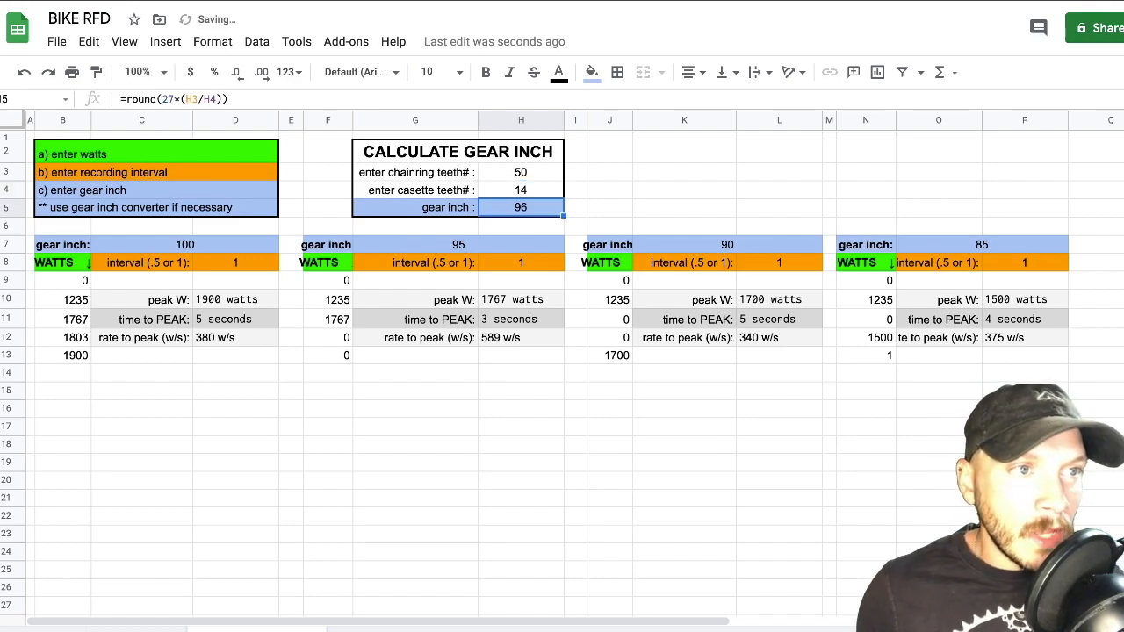
{"action": "left_click", "coordinate": [609, 190]}
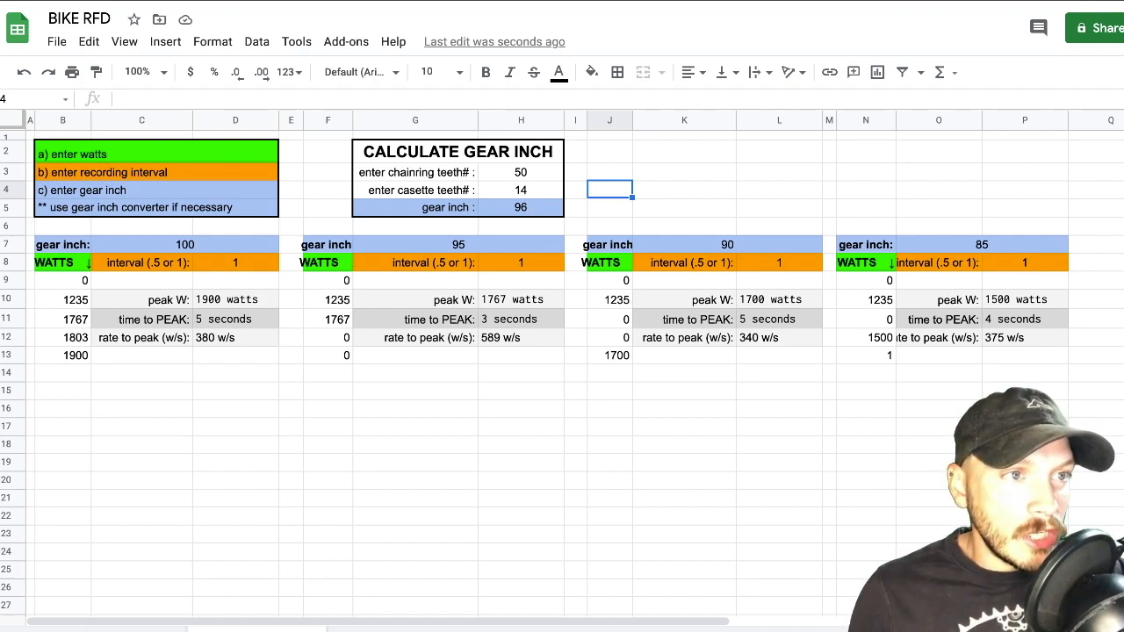
- Enter gear inches 120, 55, 92 and 150 across the four gear blocks
{"action": "left_click", "coordinate": [609, 170]}
{"action": "type", "text": "120"}
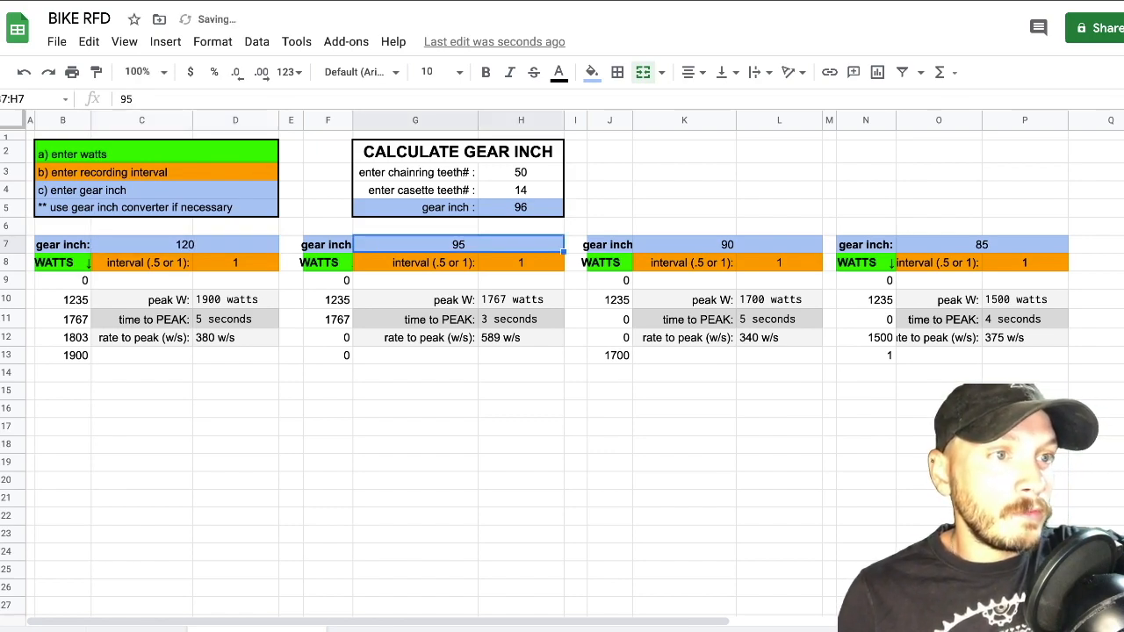
{"action": "type", "text": "55"}
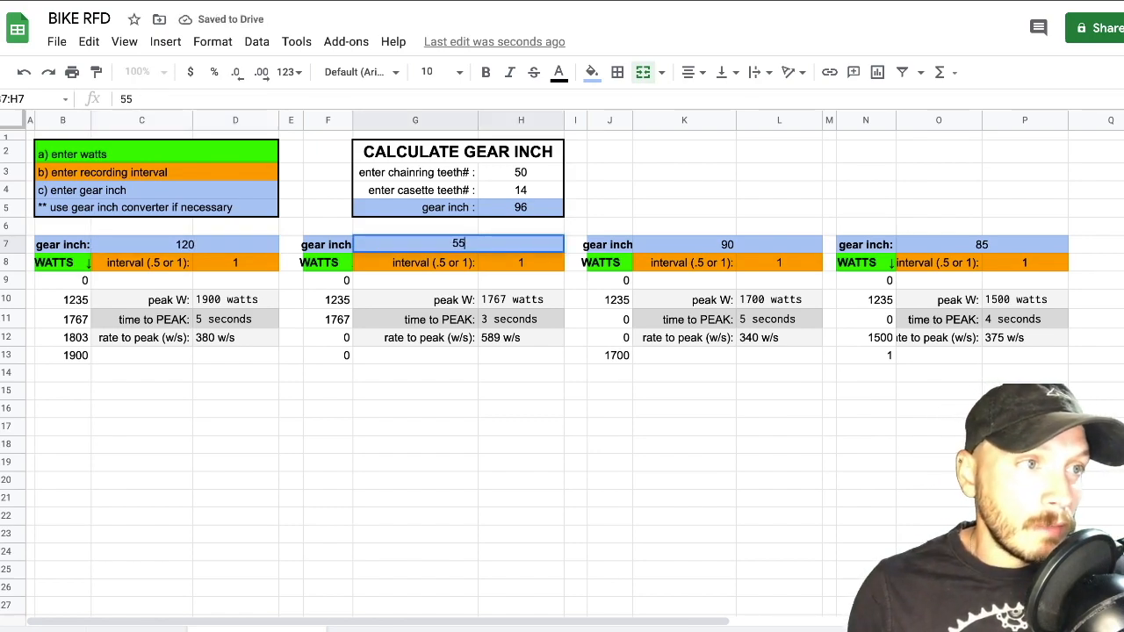
{"action": "left_click", "coordinate": [727, 244]}
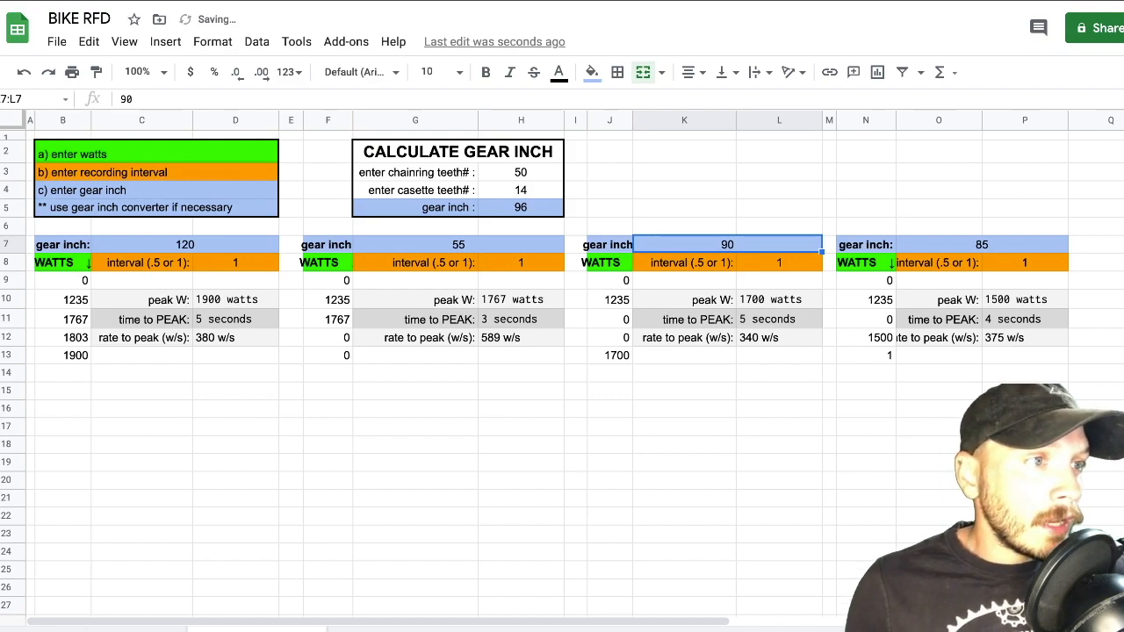
{"action": "type", "text": "2"}
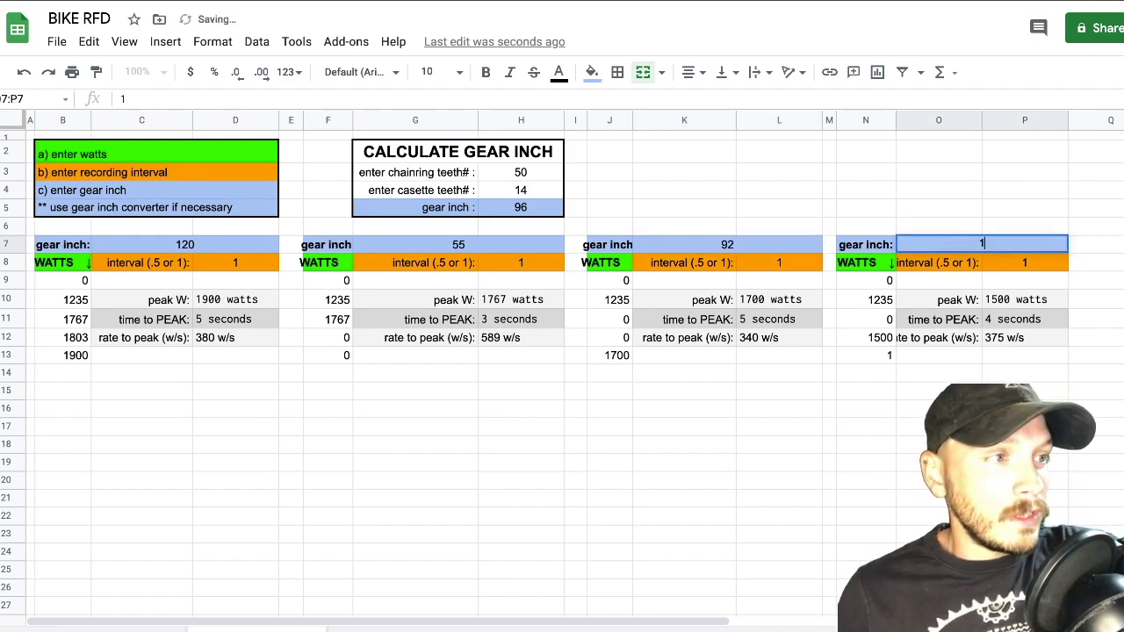
{"action": "type", "text": "150"}
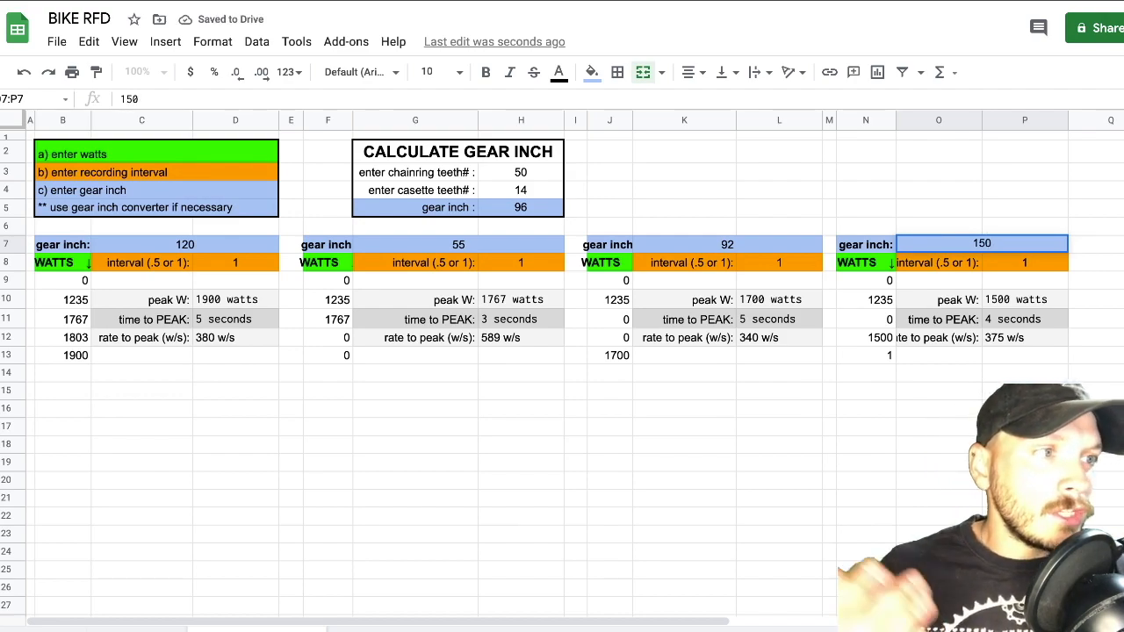
{"action": "left_click", "coordinate": [931, 427]}
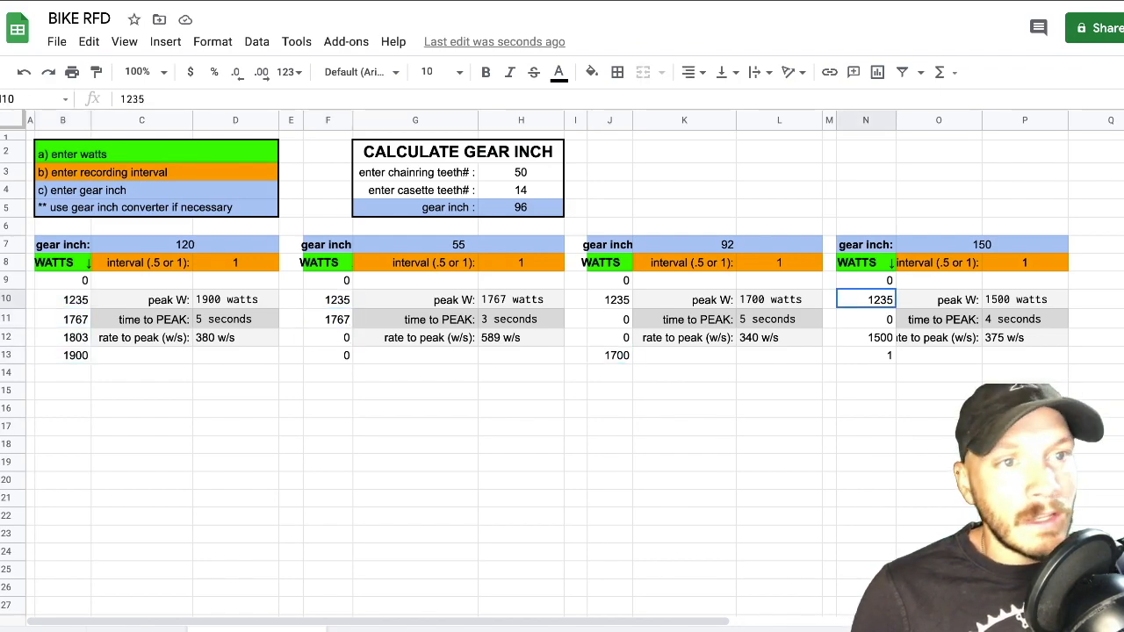
- Review the first block's time to peak, rate to peak and peak watts formulas
{"action": "left_click", "coordinate": [235, 390]}
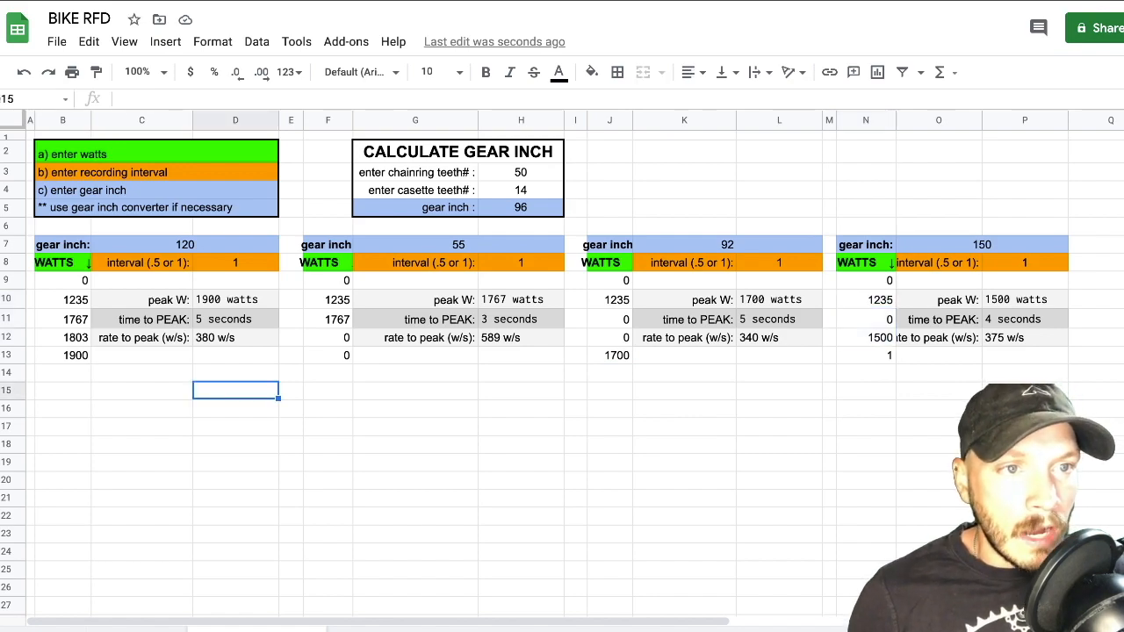
{"action": "left_click", "coordinate": [235, 320]}
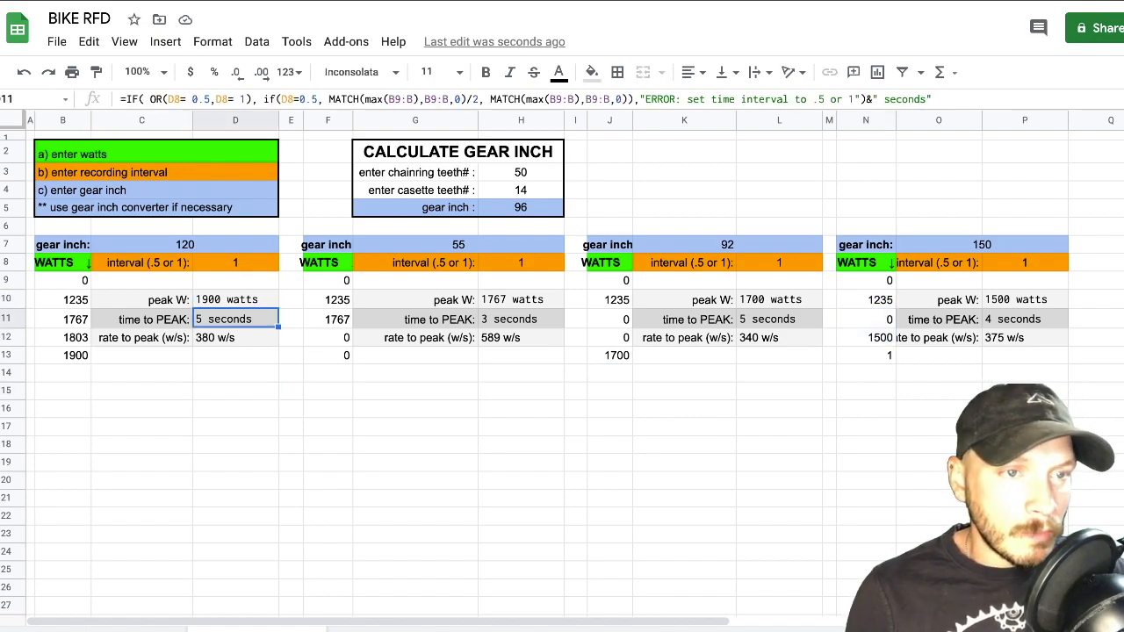
{"action": "left_click", "coordinate": [235, 337]}
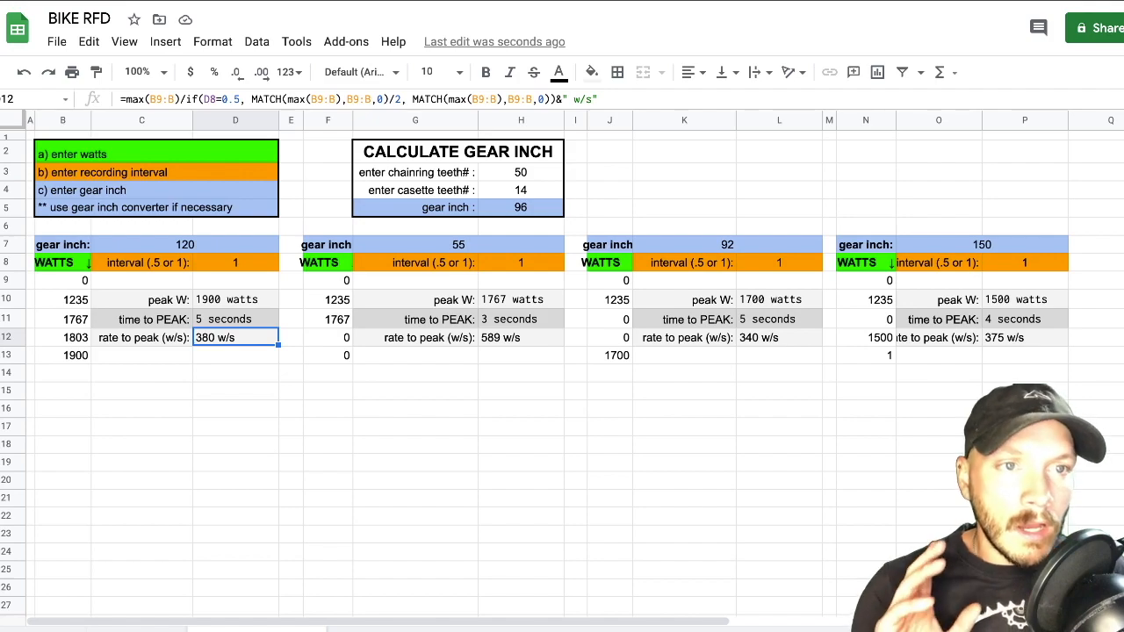
{"action": "left_click", "coordinate": [236, 299]}
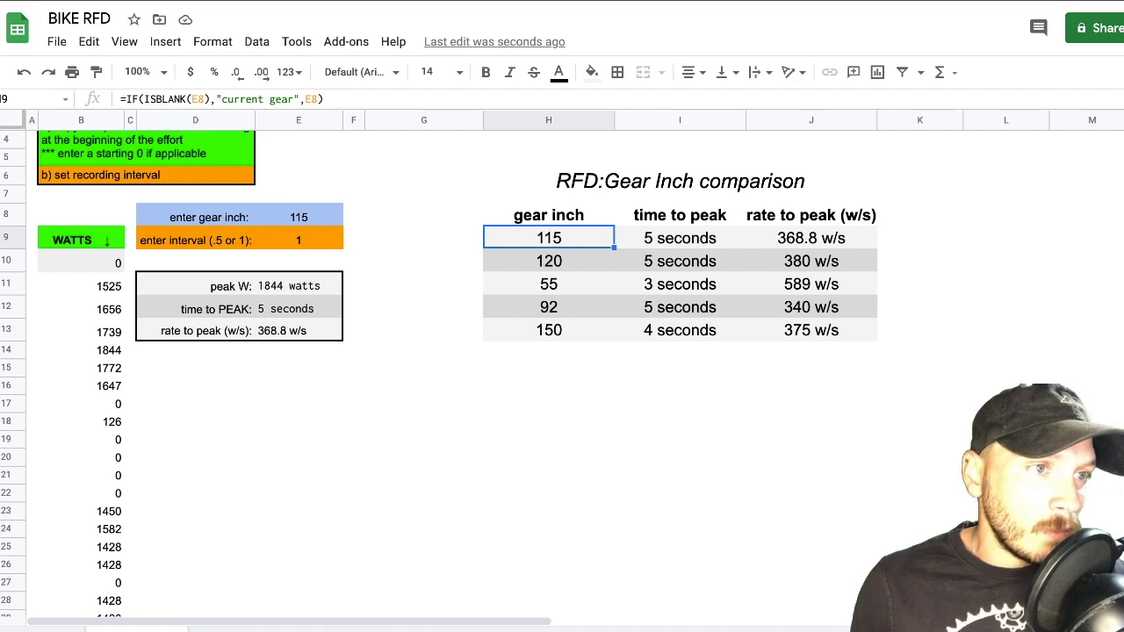
{"action": "left_click", "coordinate": [548, 284]}
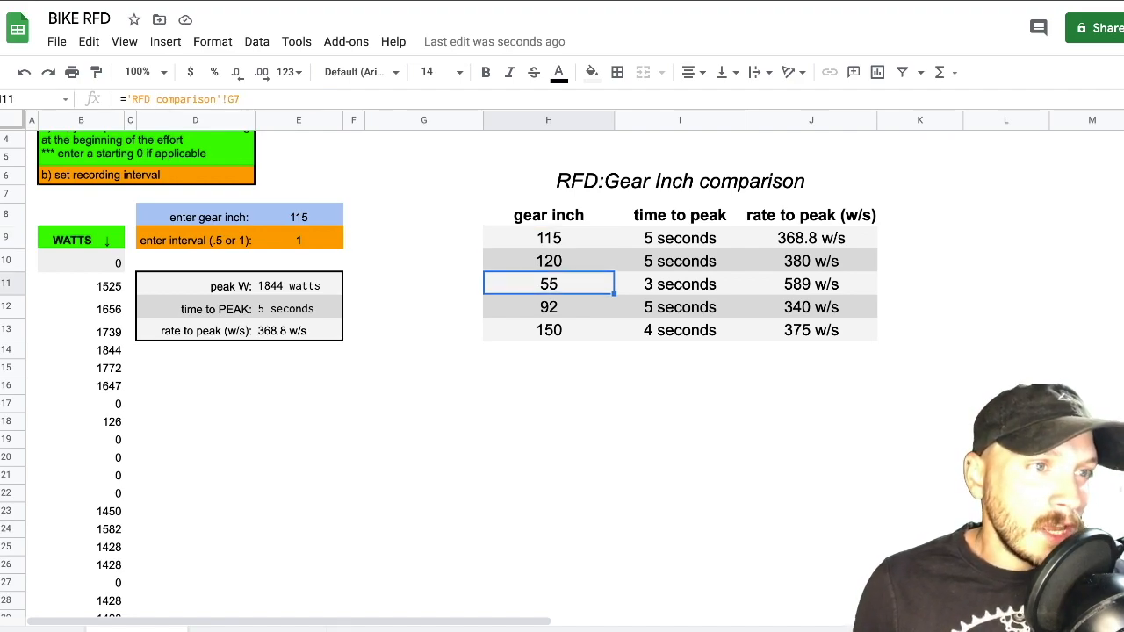
{"action": "left_click", "coordinate": [680, 284]}
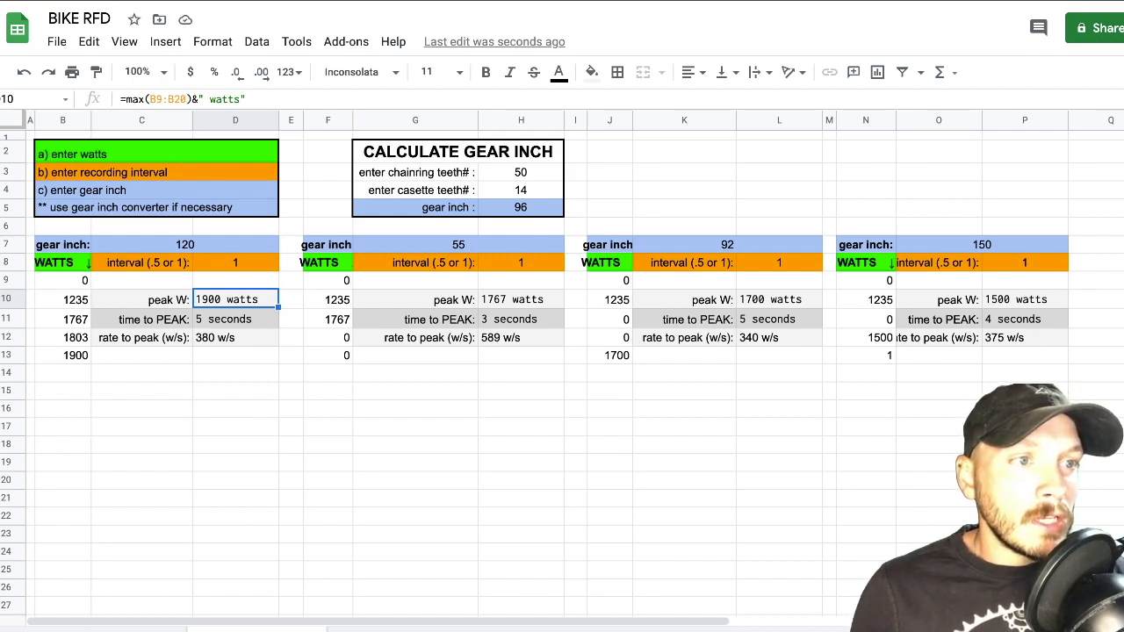
{"action": "left_click", "coordinate": [520, 299]}
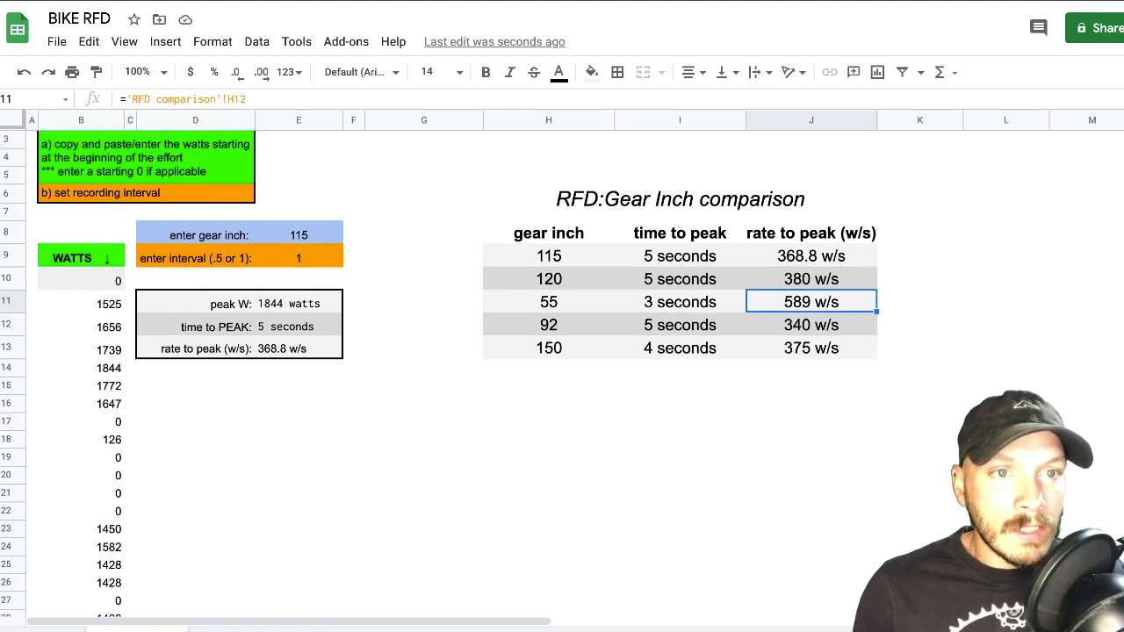
{"action": "left_click", "coordinate": [81, 277]}
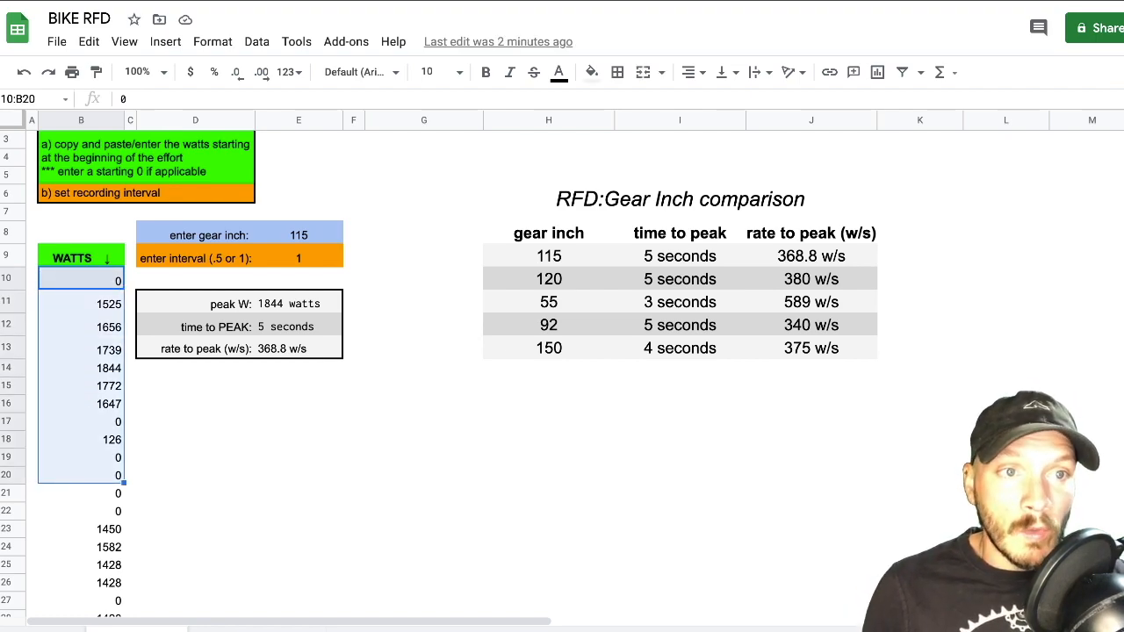
- Review the 115 gear inch, interval and peak watts cells, then return to the four-block comparison sheet
{"action": "left_click", "coordinate": [299, 439]}
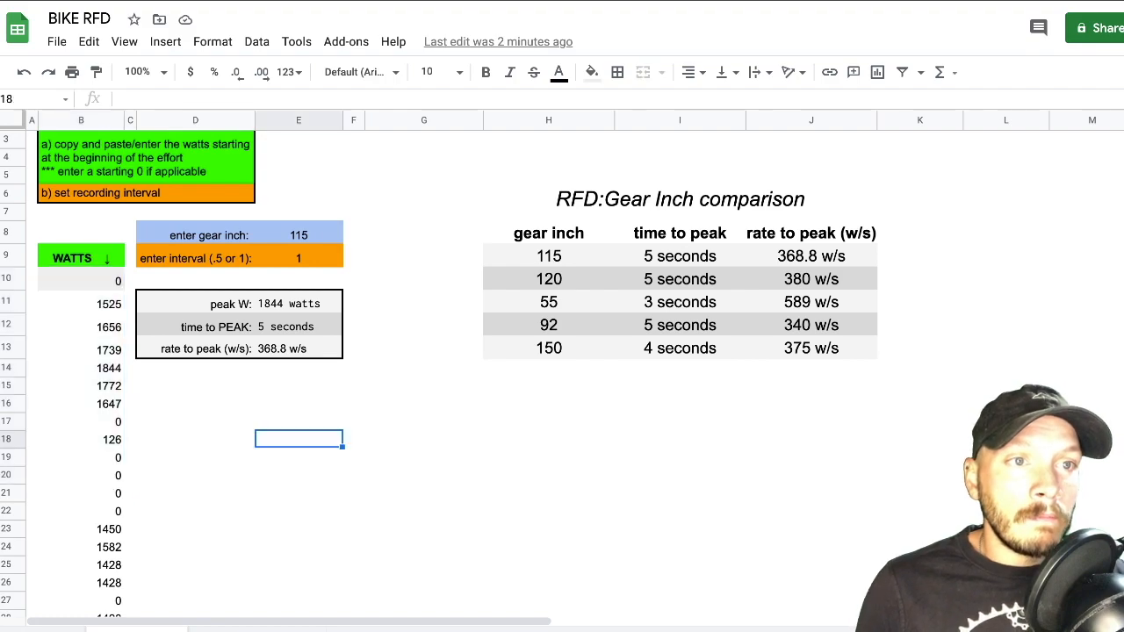
{"action": "left_click", "coordinate": [299, 236]}
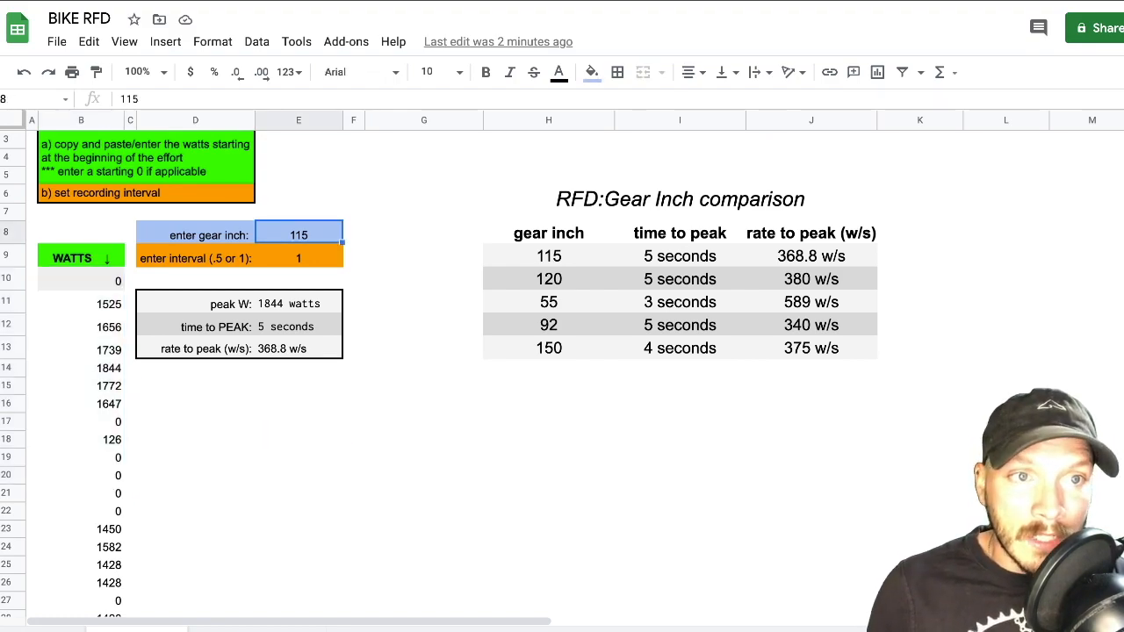
{"action": "left_click", "coordinate": [299, 257]}
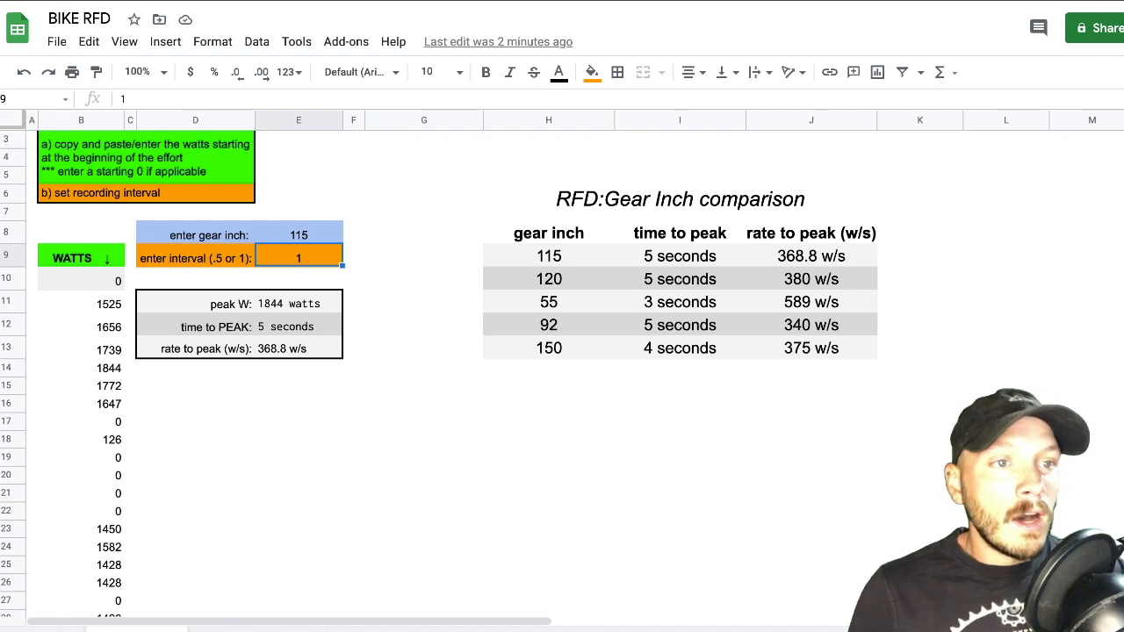
{"action": "left_click", "coordinate": [299, 302]}
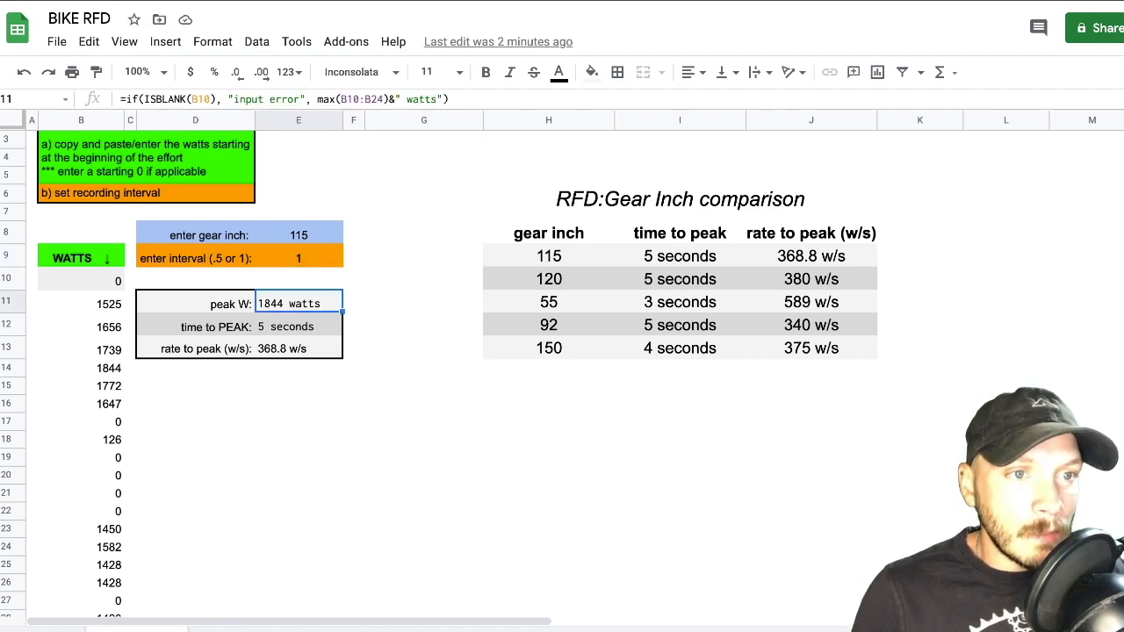
{"action": "left_click", "coordinate": [299, 348]}
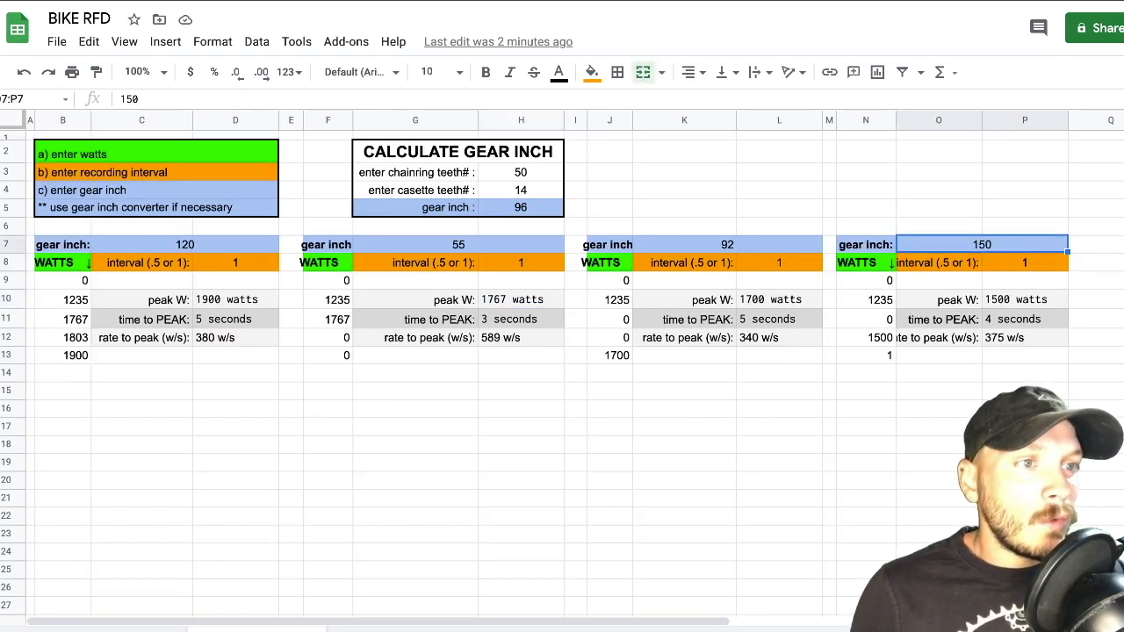
{"action": "left_click", "coordinate": [459, 244]}
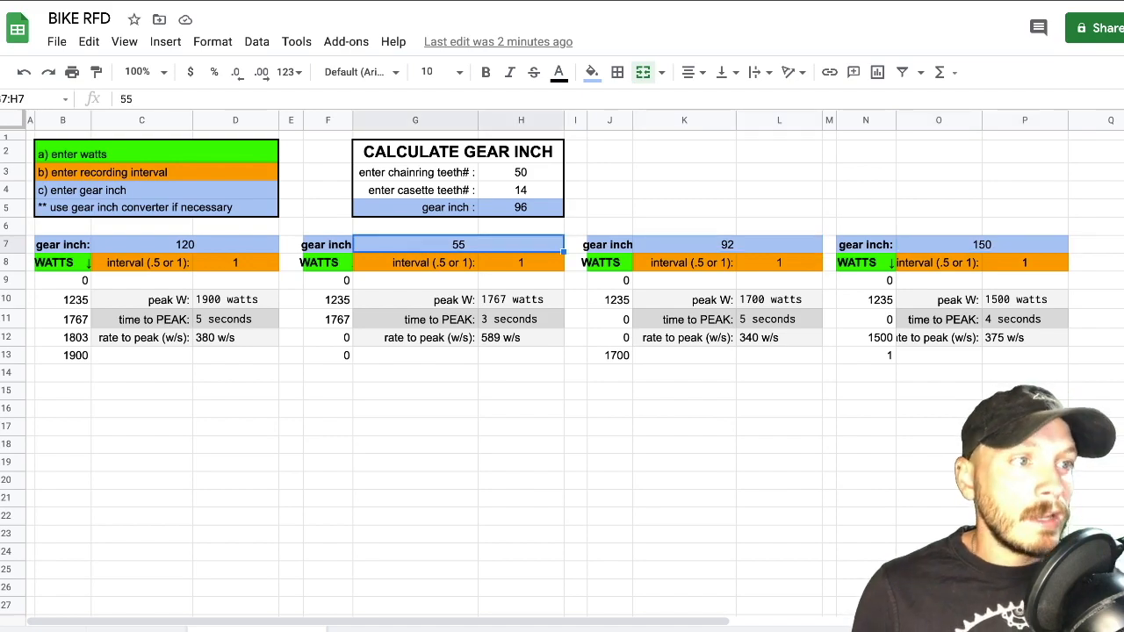